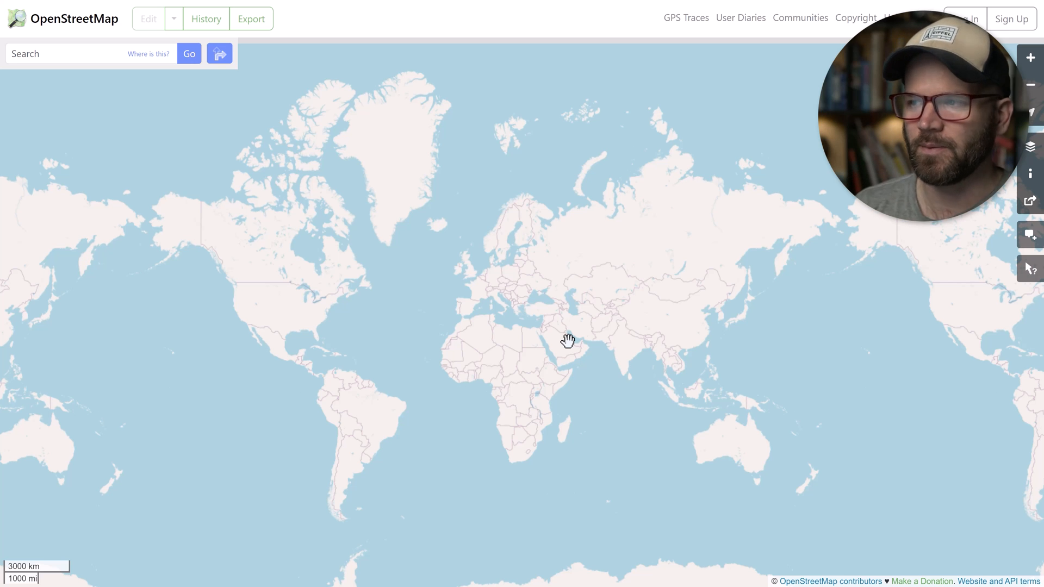
- Search OpenStreetMap for 'vatican city' and download the map image in PDF format
{"action": "left_click_drag", "start_coordinate": [566, 339], "coordinate": [553, 310]}
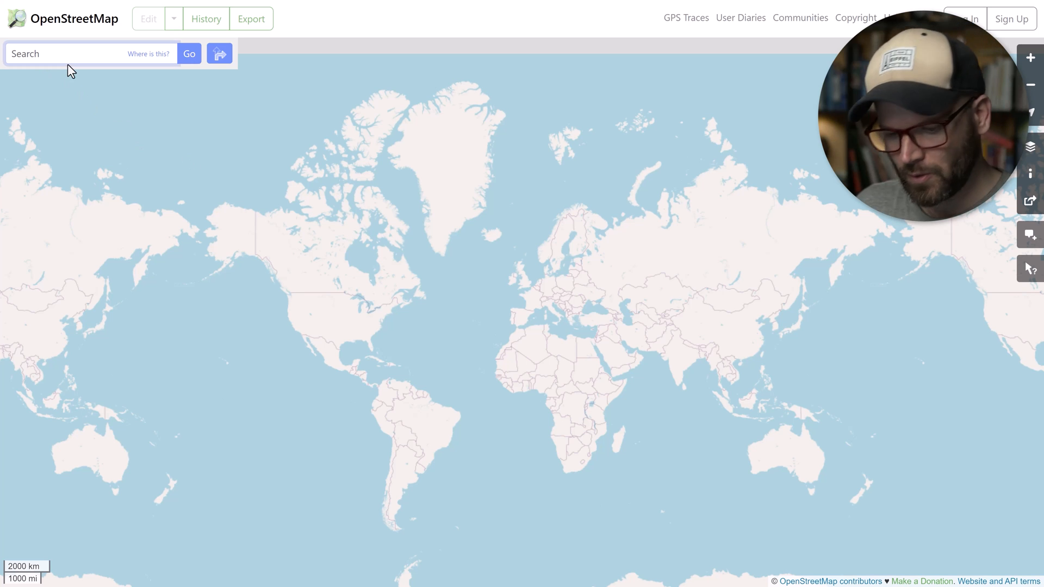
{"action": "type", "text": "vatican city"}
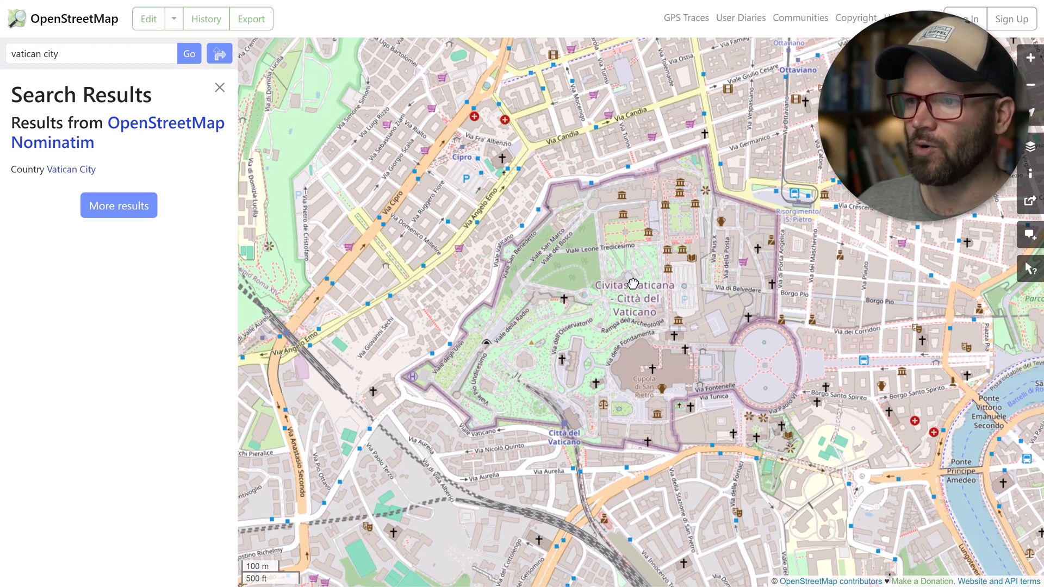
{"action": "mouse_move", "coordinate": [616, 273]}
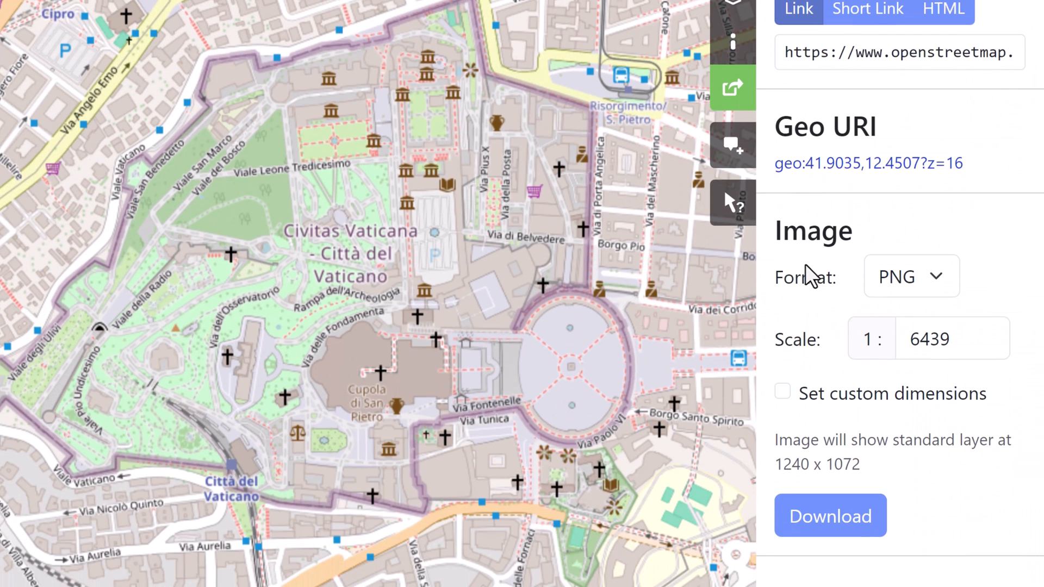
{"action": "left_click", "coordinate": [911, 275]}
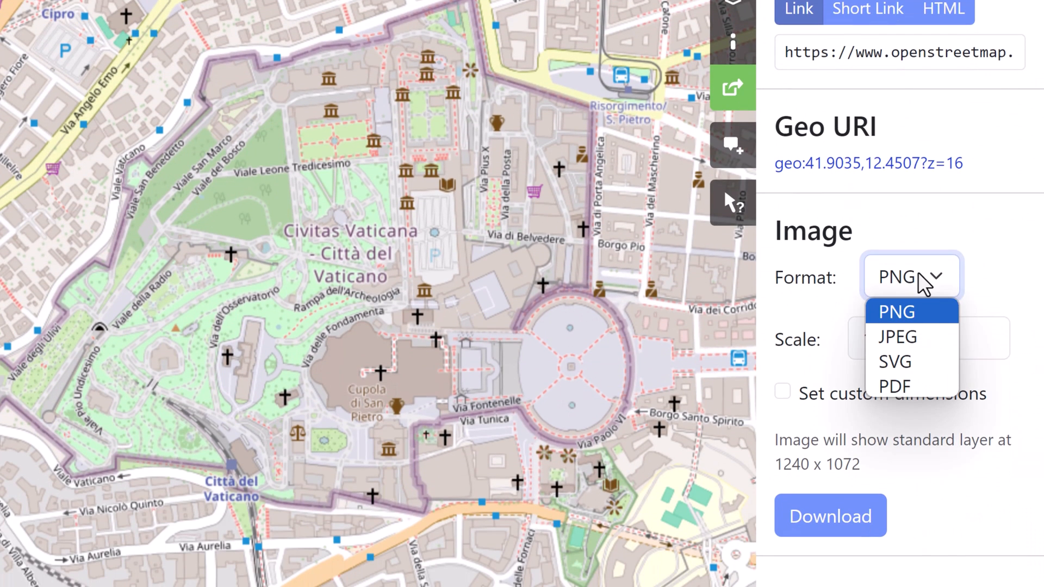
{"action": "left_click", "coordinate": [896, 387]}
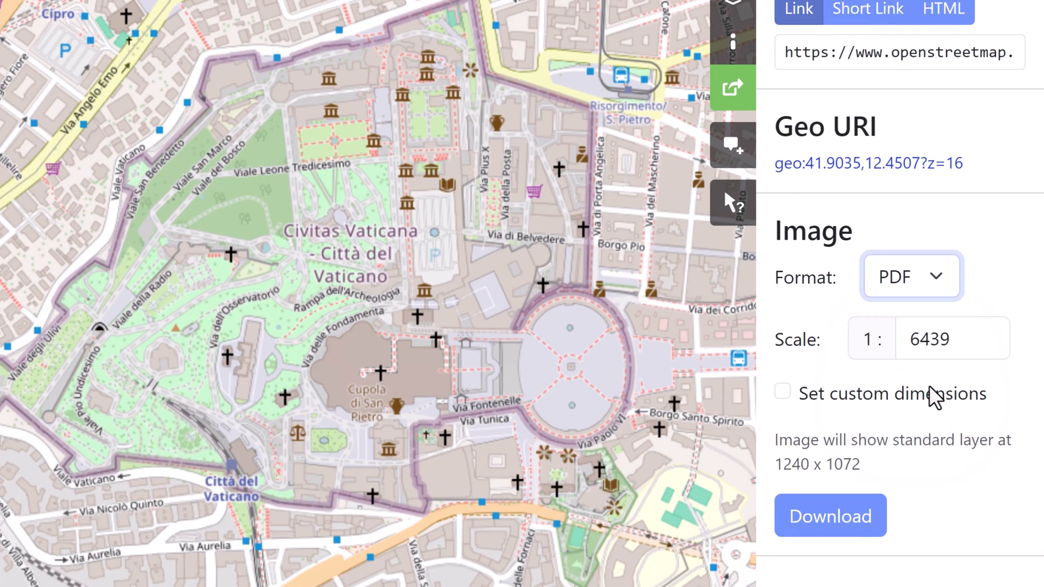
{"action": "mouse_move", "coordinate": [830, 516]}
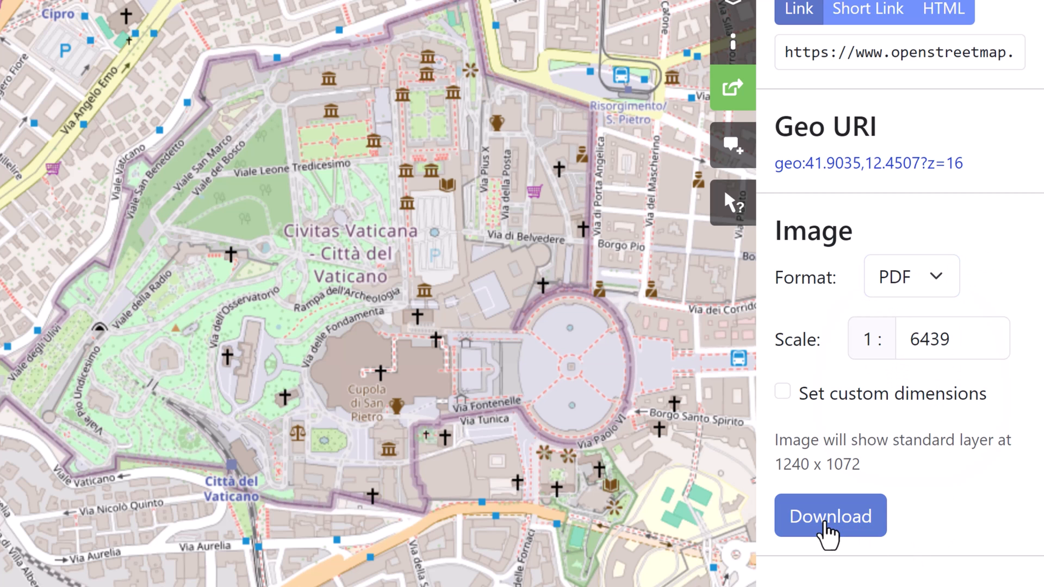
{"action": "left_click", "coordinate": [830, 515]}
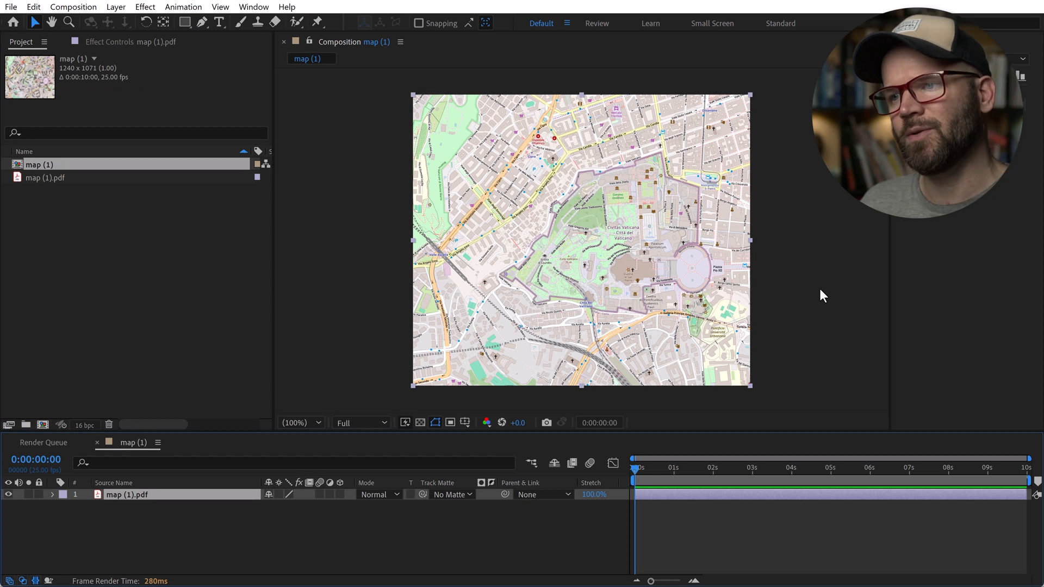
{"action": "mouse_move", "coordinate": [664, 281]}
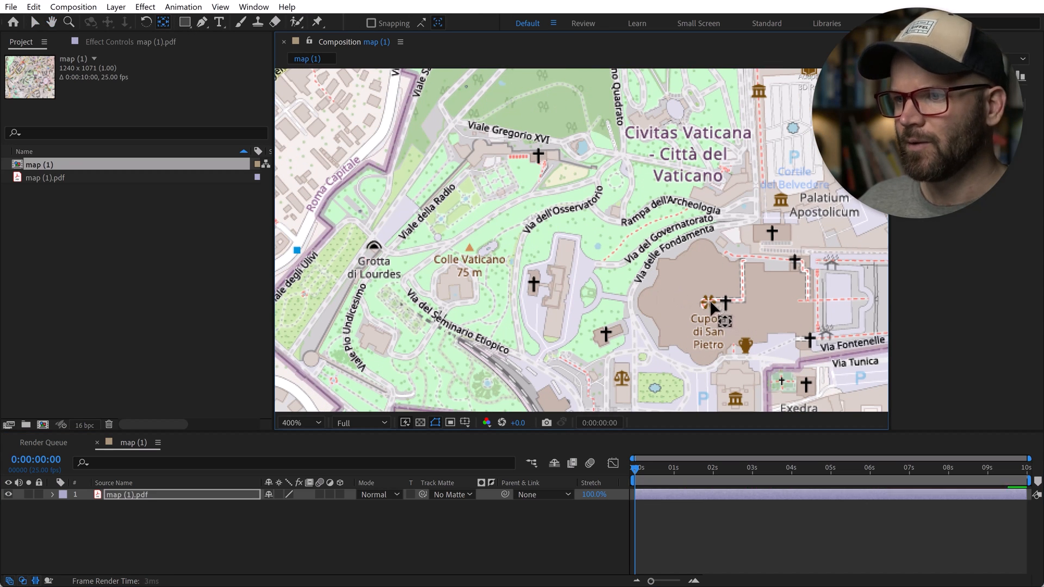
- Keyframe the map layer's Position and Scale (about 382%) to centre on the basilica
{"action": "left_click", "coordinate": [296, 422]}
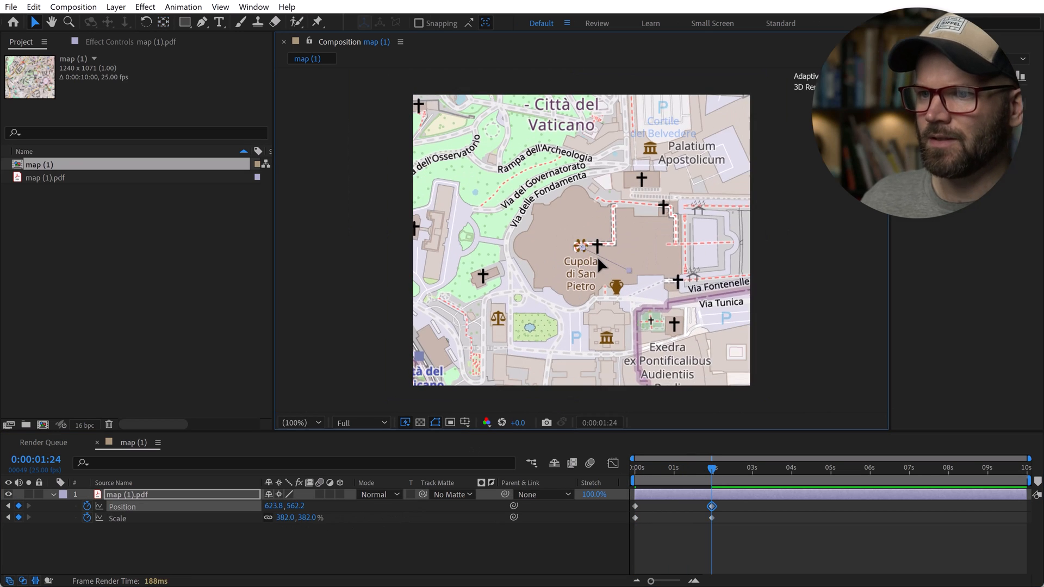
{"action": "left_click_drag", "start_coordinate": [600, 267], "coordinate": [572, 277]}
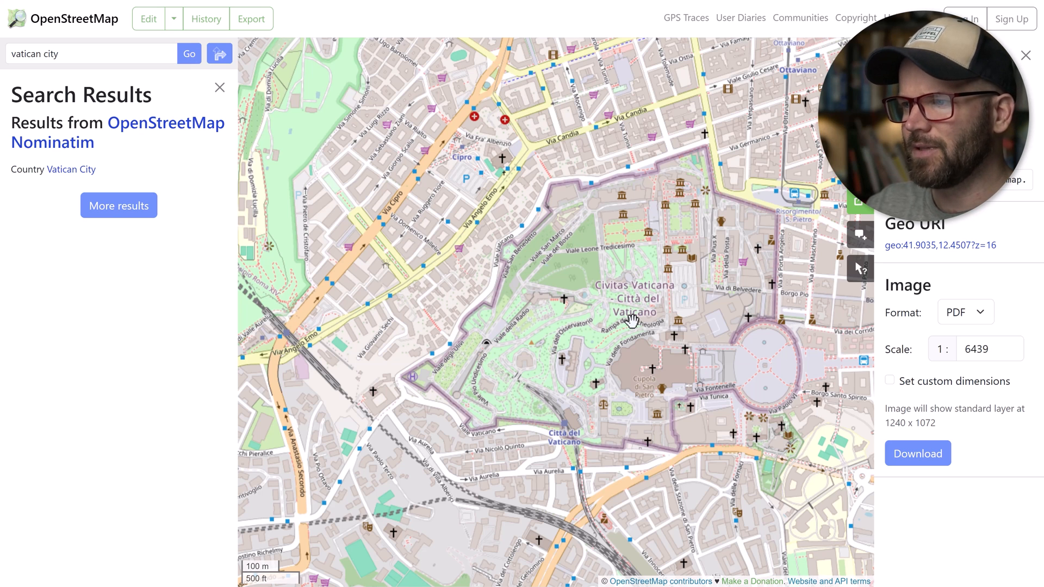
{"action": "mouse_move", "coordinate": [570, 351]}
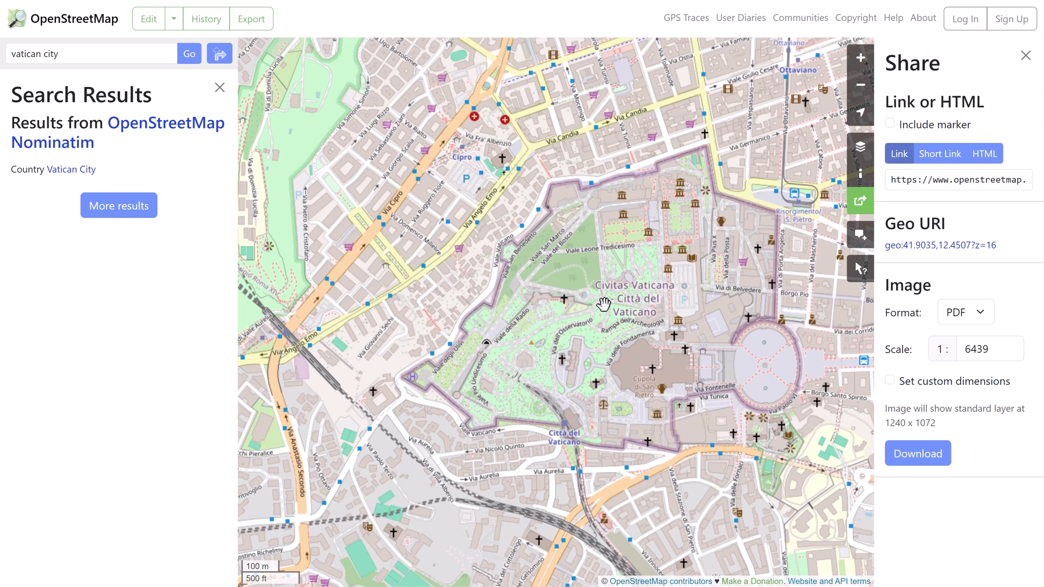
- Zoom the map out around Vatican City and reopen Share, showing scale 1:12879
{"action": "scroll", "scroll_direction": "down", "scroll_amount": 3}
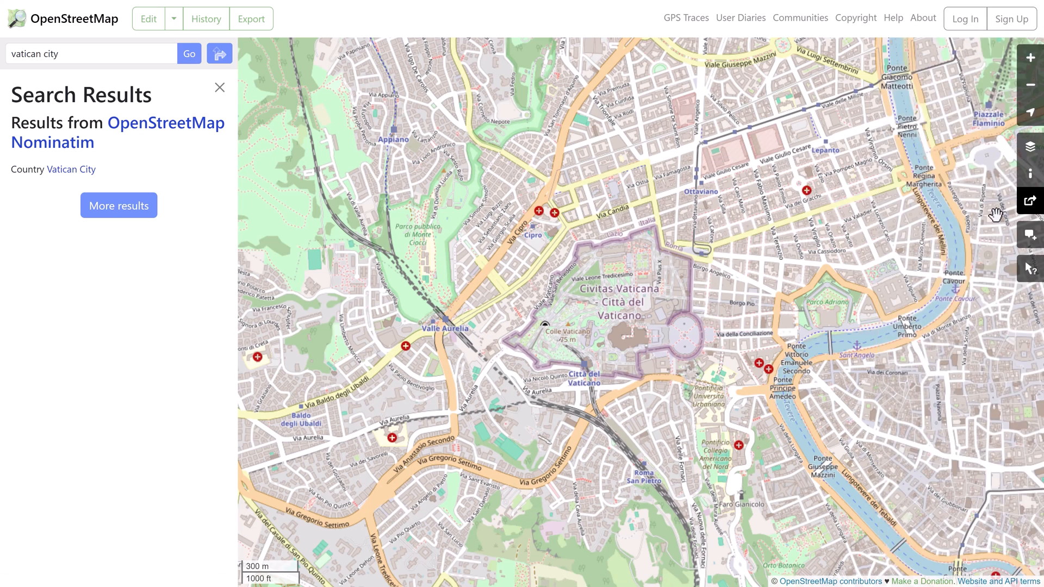
{"action": "left_click", "coordinate": [1030, 200]}
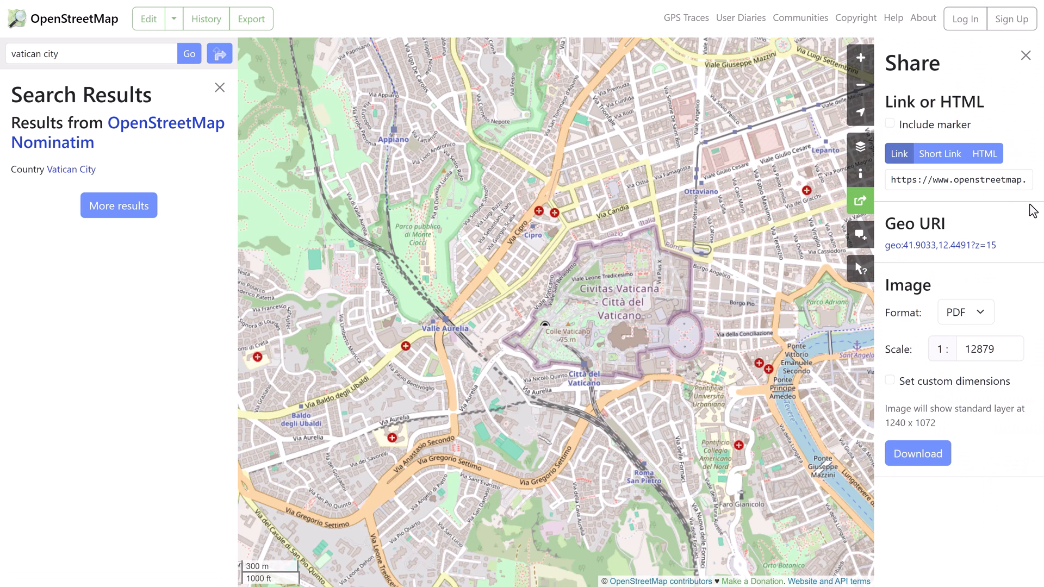
{"action": "mouse_move", "coordinate": [952, 394]}
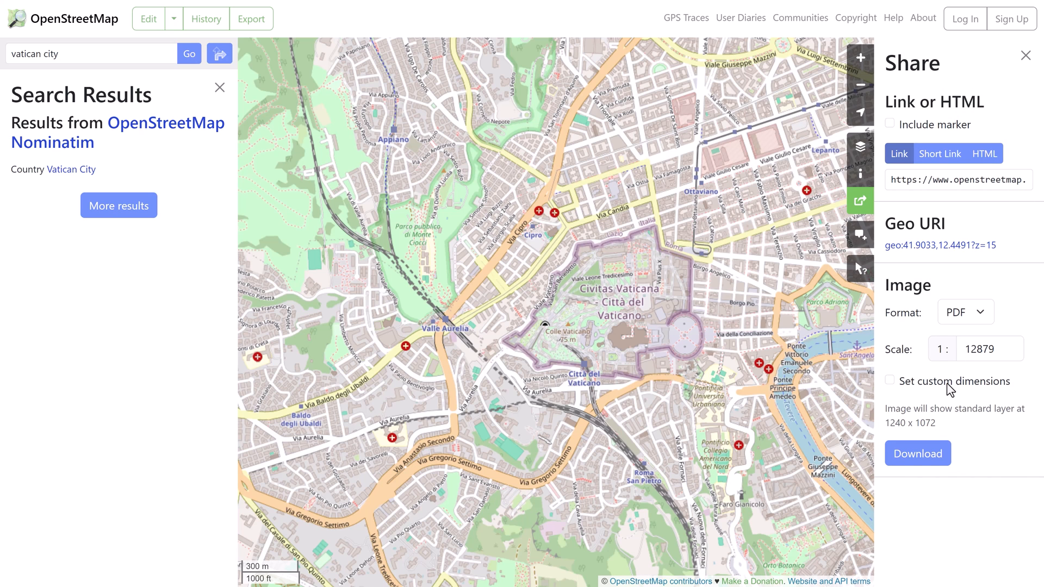
{"action": "mouse_move", "coordinate": [626, 299]}
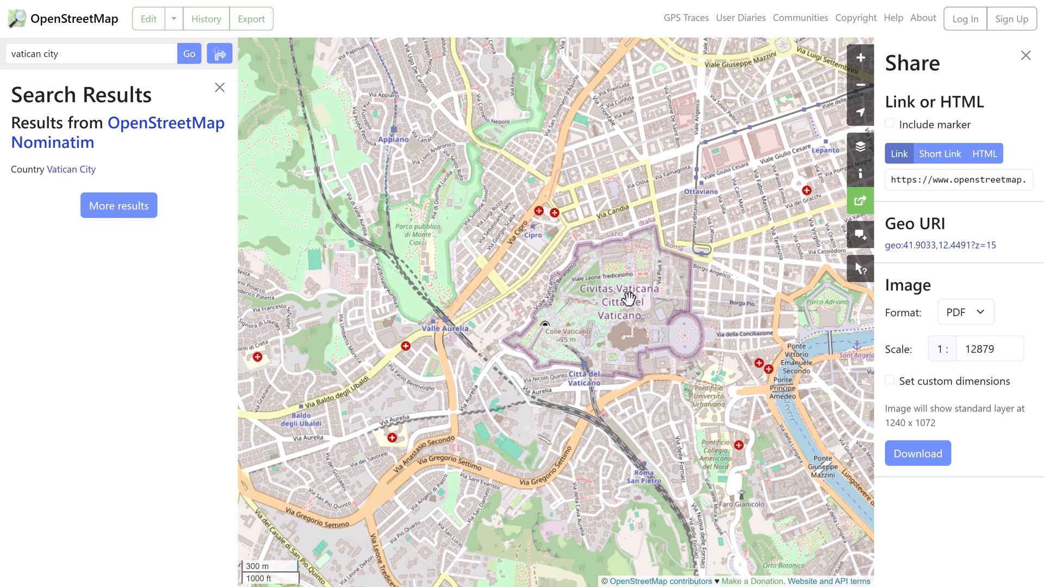
{"action": "mouse_move", "coordinate": [749, 294]}
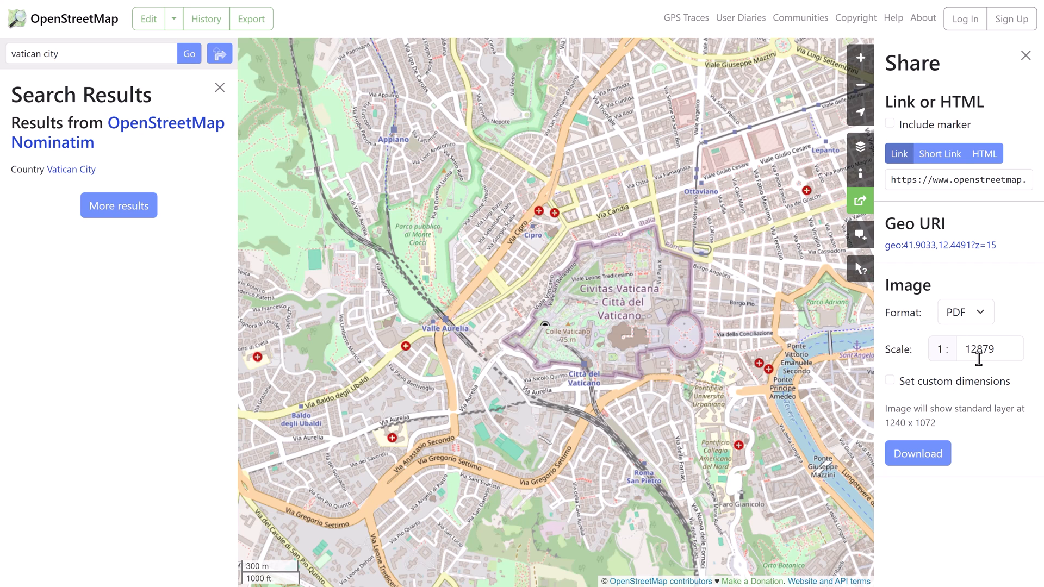
{"action": "mouse_move", "coordinate": [1008, 434]}
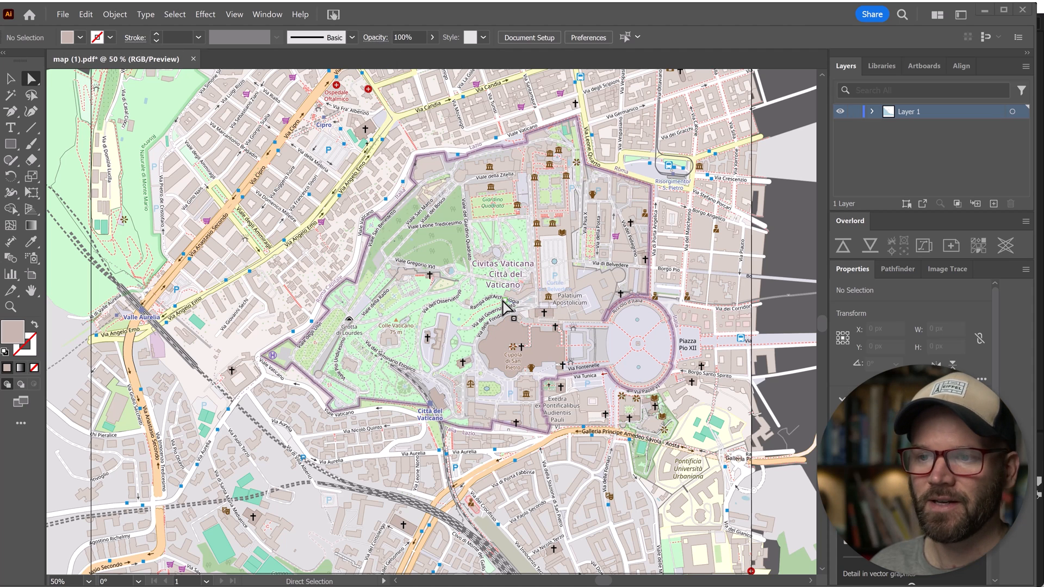
{"action": "mouse_move", "coordinate": [496, 260]}
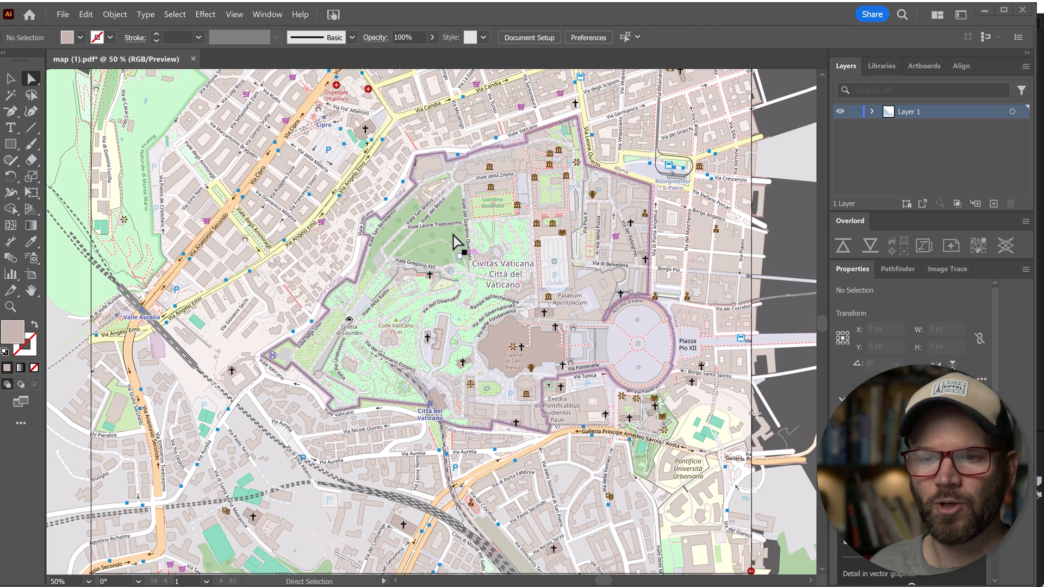
{"action": "mouse_move", "coordinate": [443, 293]}
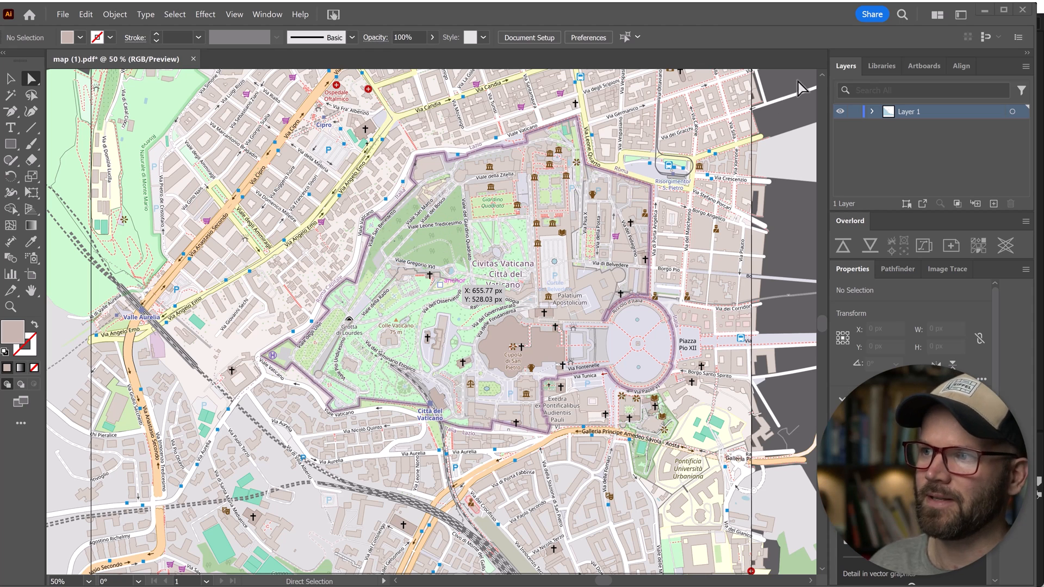
- Expand Layer 1 of map (1).pdf to show its group of paths
{"action": "left_click", "coordinate": [871, 111]}
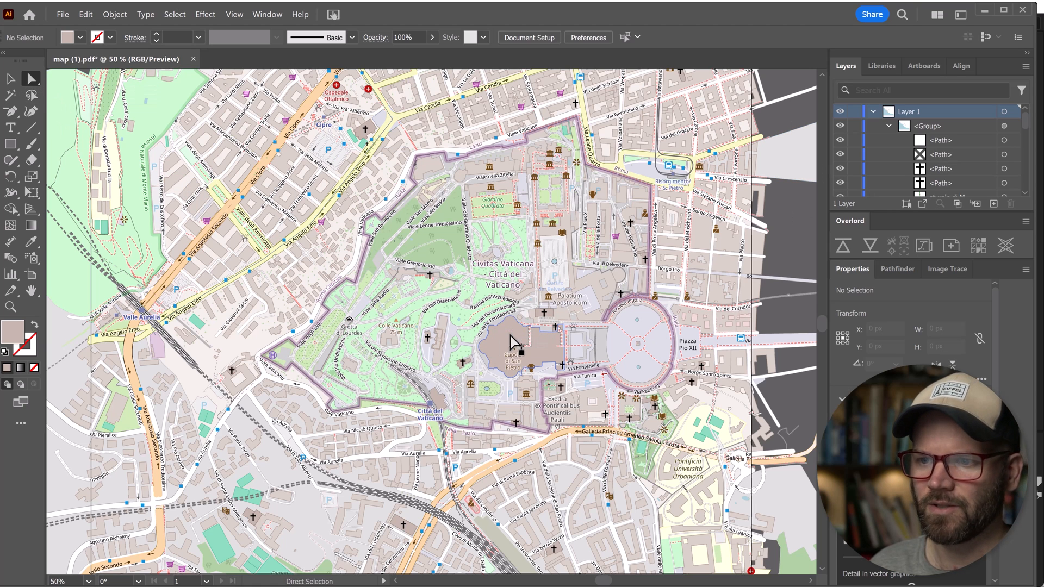
- Select the St. Peter's Basilica outline and choose Isolate Selected Path
{"action": "left_click", "coordinate": [516, 343]}
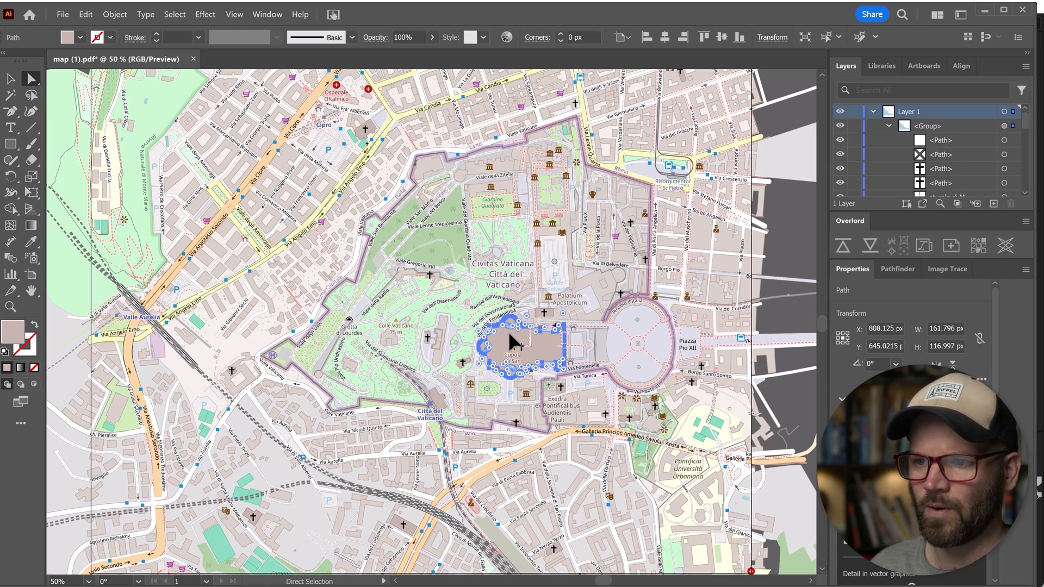
{"action": "right_click", "coordinate": [516, 347]}
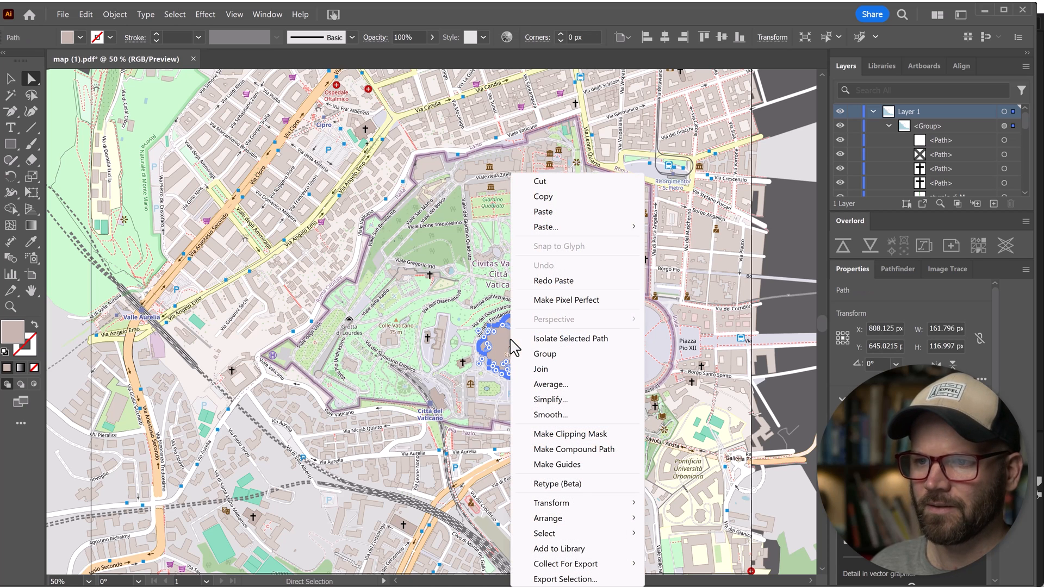
{"action": "left_click", "coordinate": [570, 338]}
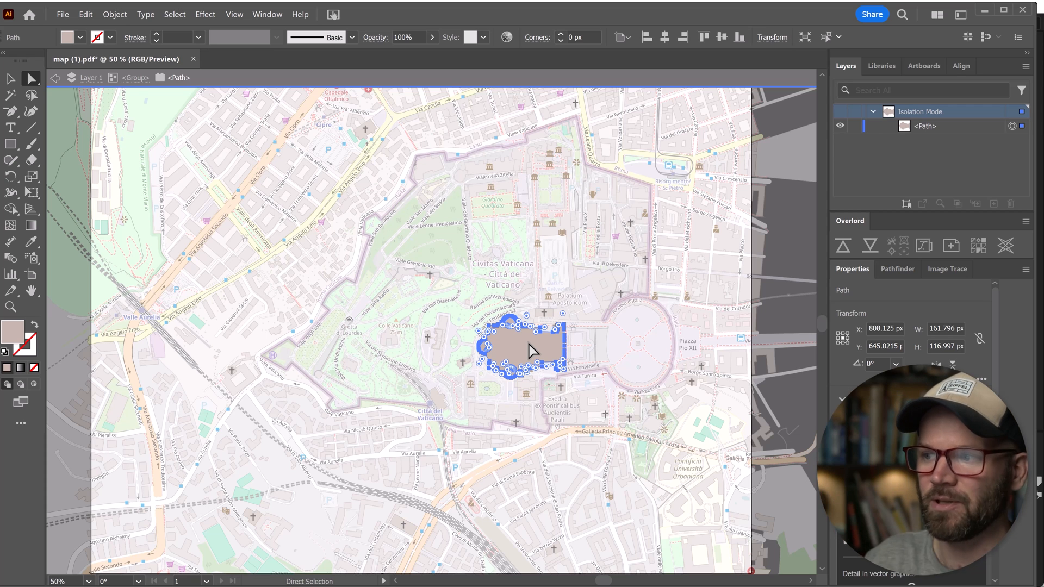
{"action": "mouse_move", "coordinate": [776, 304]}
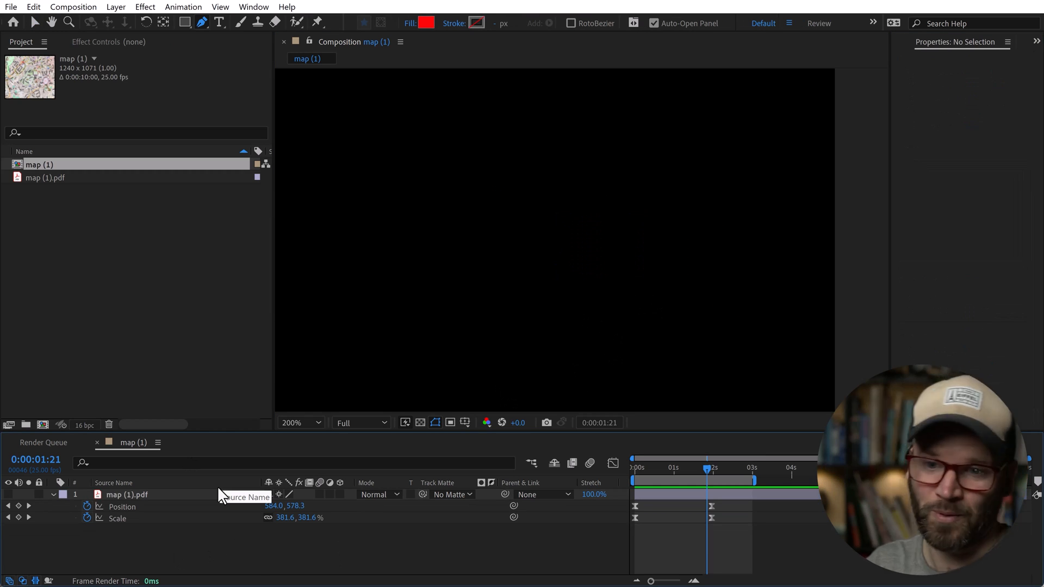
{"action": "mouse_move", "coordinate": [195, 536]}
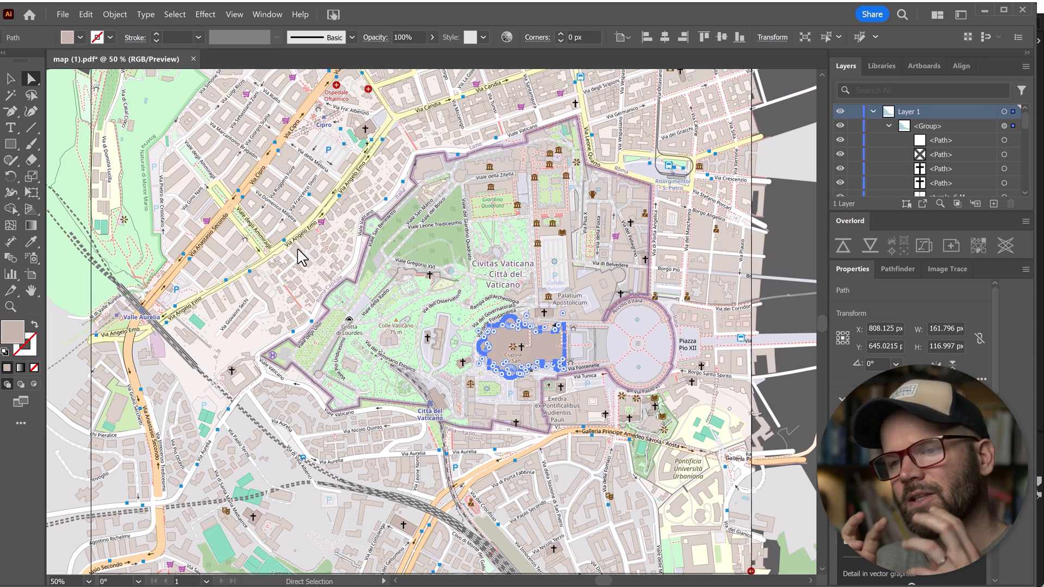
{"action": "mouse_move", "coordinate": [470, 276]}
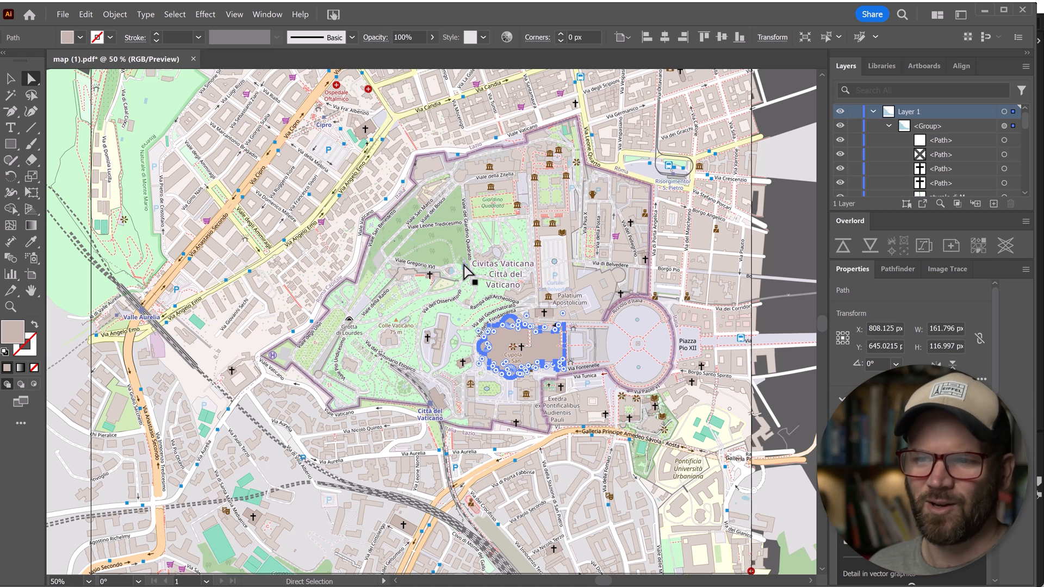
{"action": "mouse_move", "coordinate": [483, 300]}
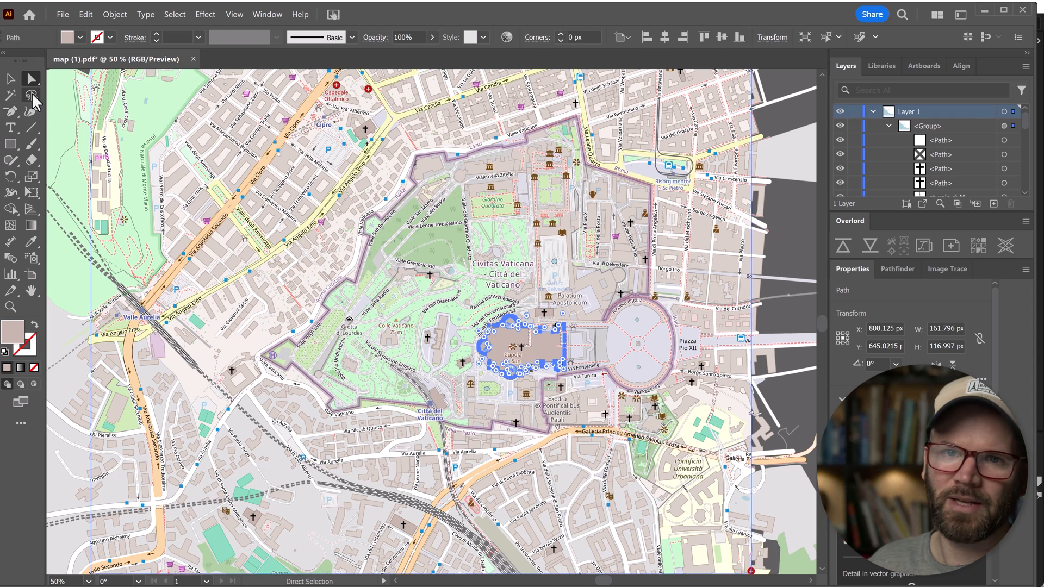
- Switch to the Lasso tool to select building points near Via Cipro
{"action": "left_click", "coordinate": [32, 94]}
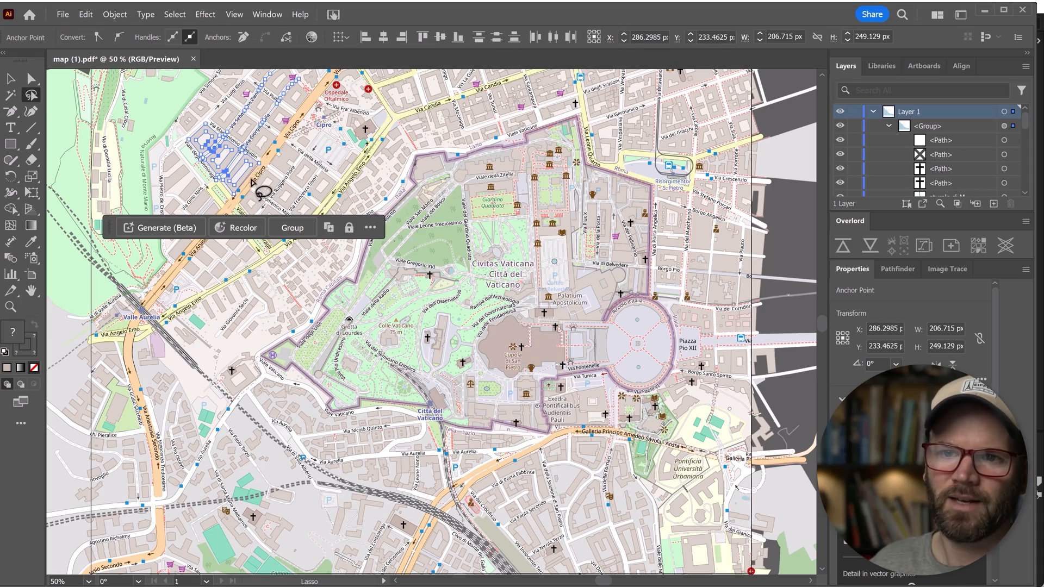
{"action": "mouse_move", "coordinate": [463, 256]}
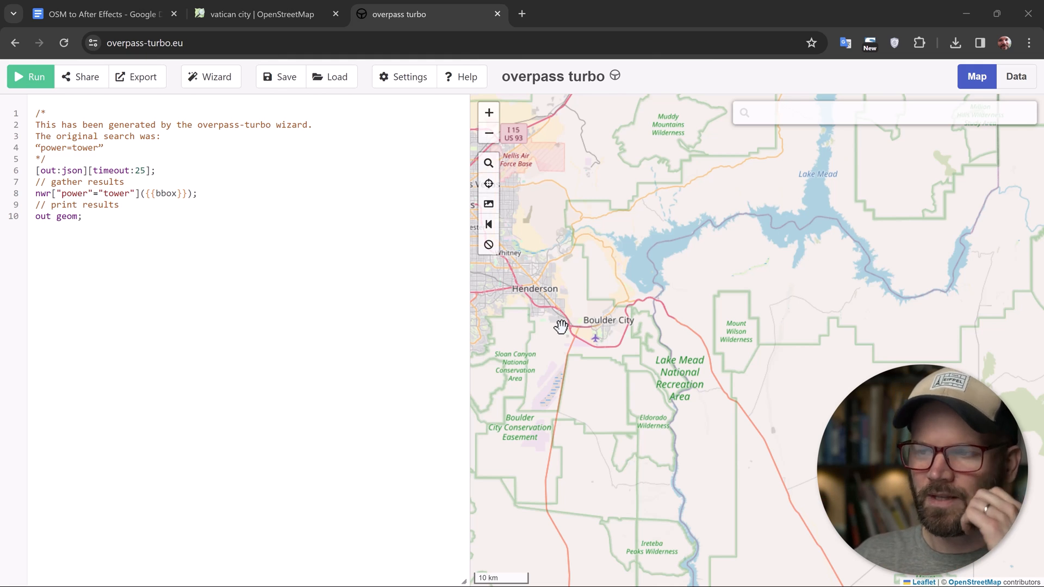
{"action": "mouse_move", "coordinate": [695, 249]}
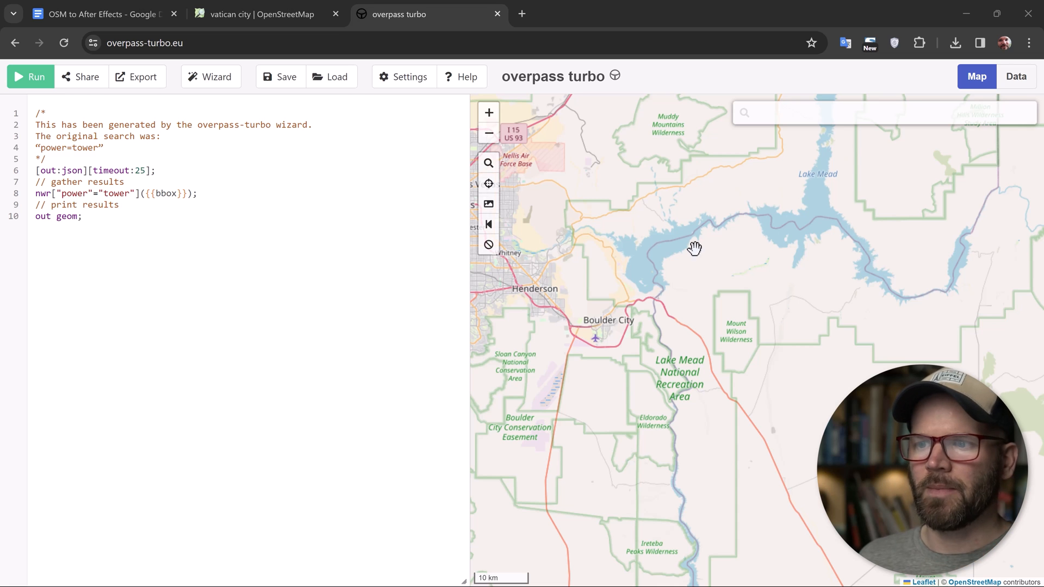
{"action": "mouse_move", "coordinate": [628, 215]}
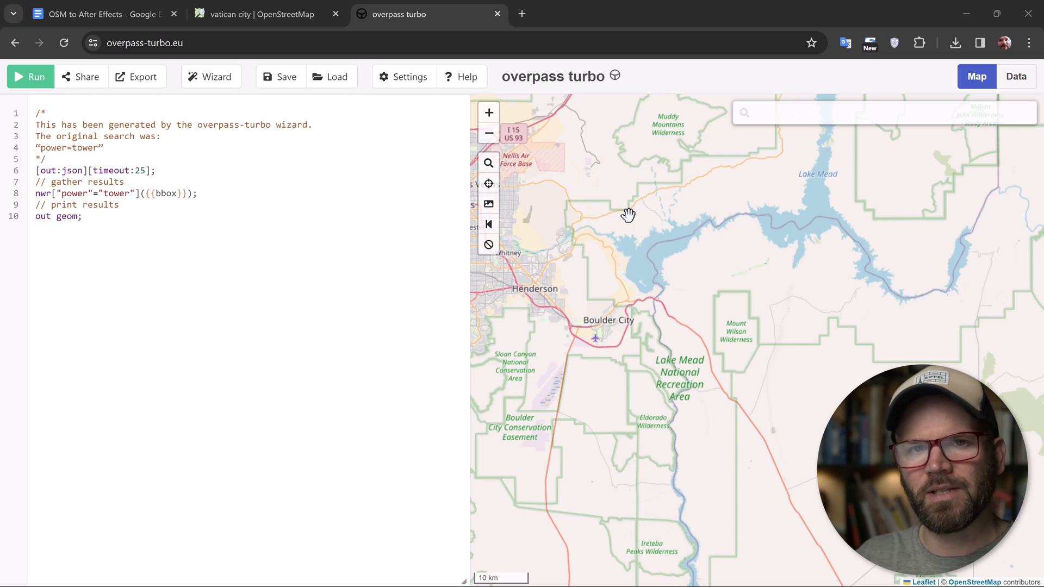
{"action": "mouse_move", "coordinate": [525, 247]}
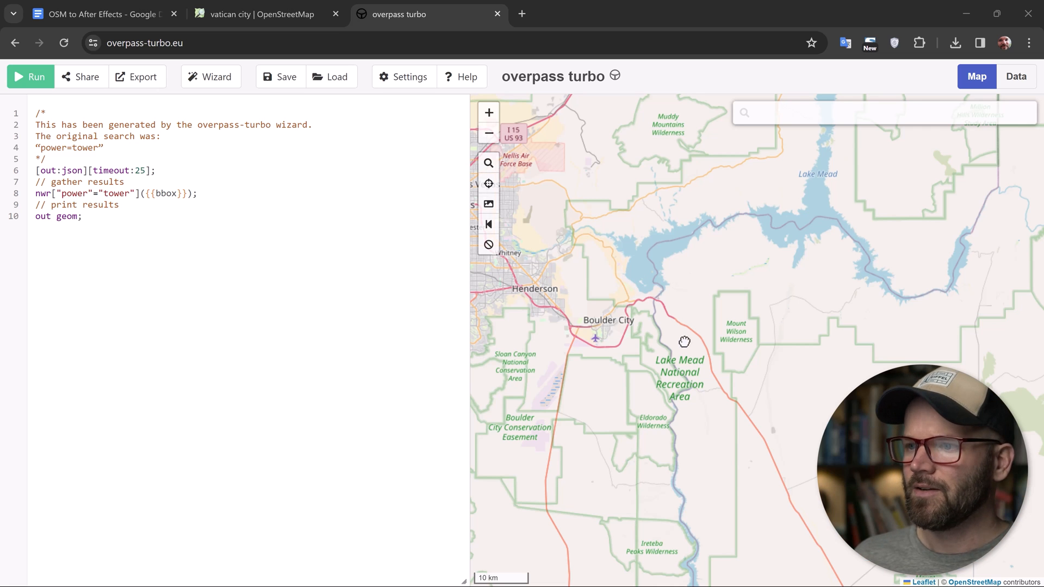
- Centre the map on the 'vatican city' search result and bring up the Wizard
{"action": "left_click_drag", "start_coordinate": [685, 341], "coordinate": [789, 151]}
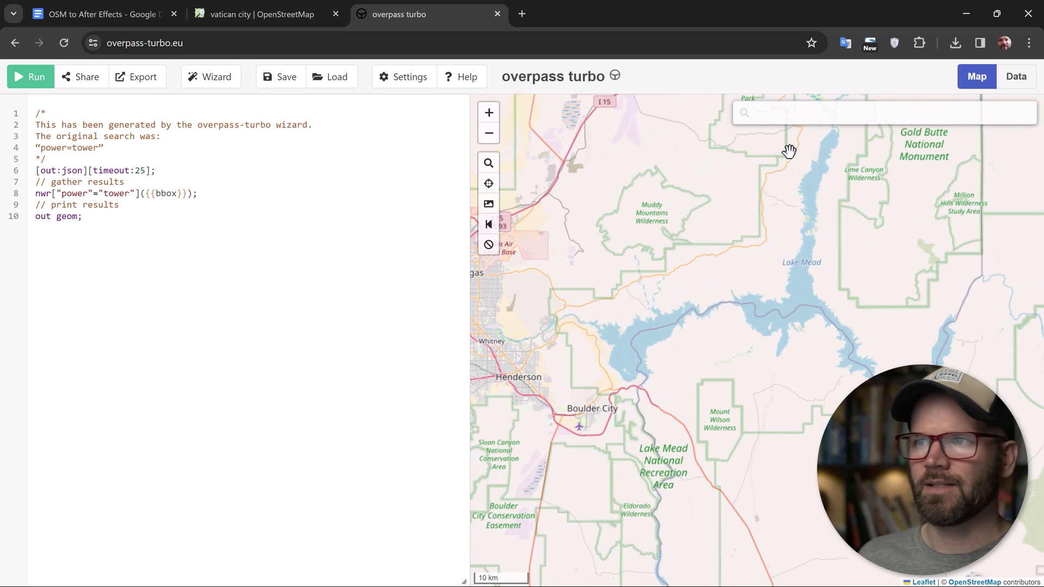
{"action": "type", "text": "v"}
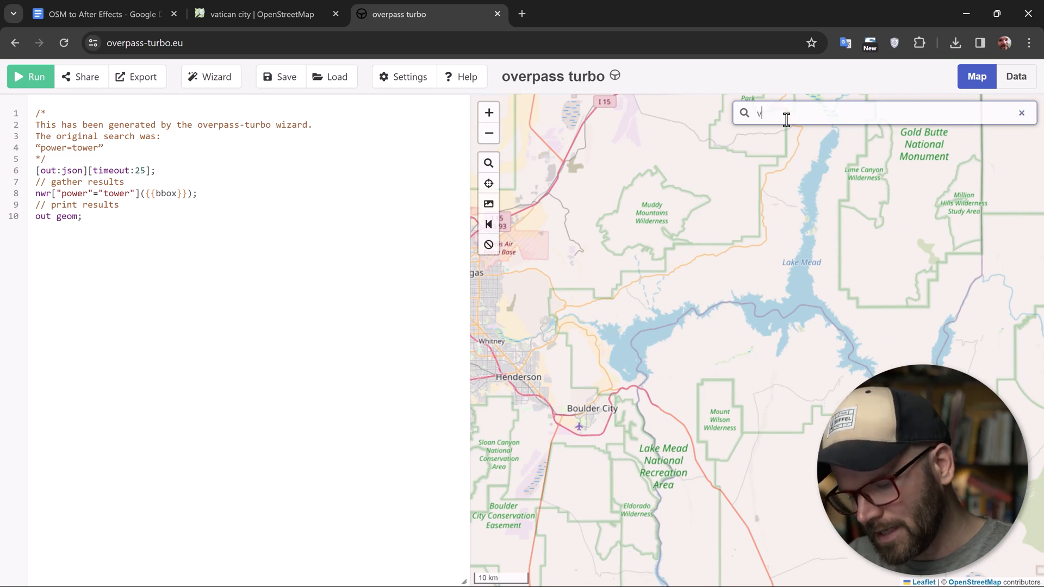
{"action": "type", "text": "atican city"}
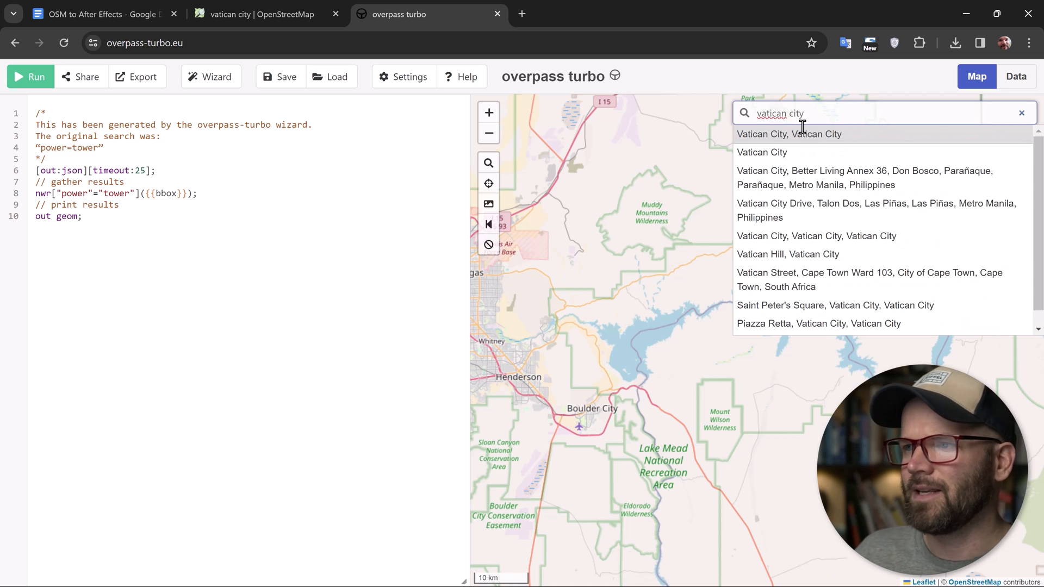
{"action": "left_click", "coordinate": [789, 134]}
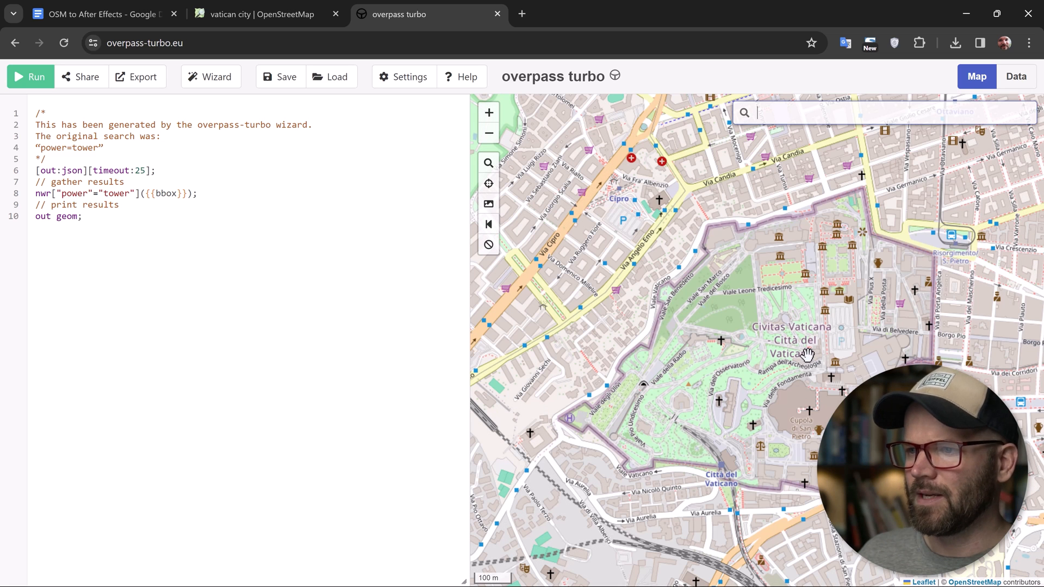
{"action": "left_click", "coordinate": [210, 77]}
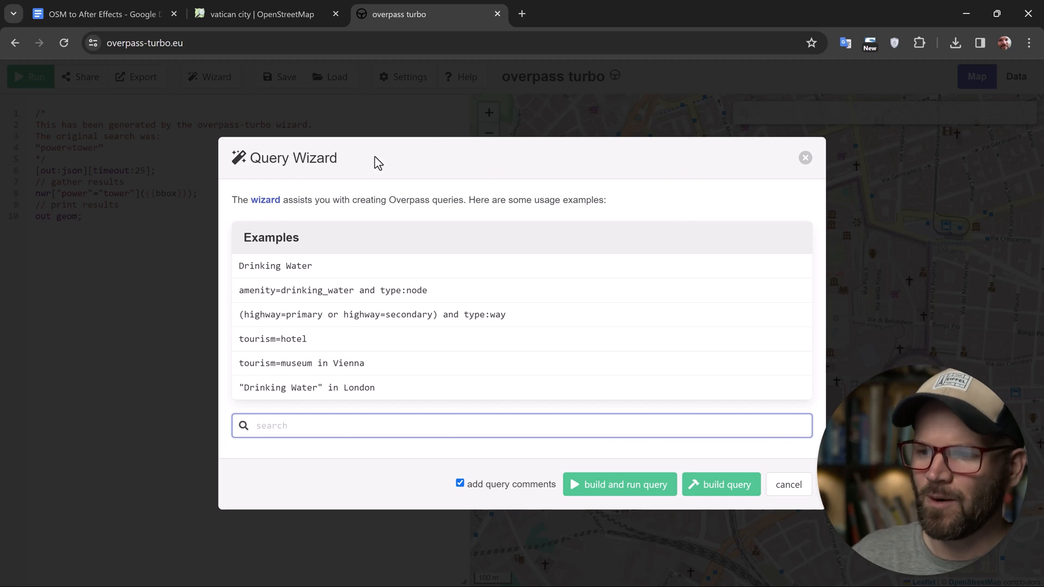
- Restart the wizard and build and run a building=church query
{"action": "left_click", "coordinate": [788, 484]}
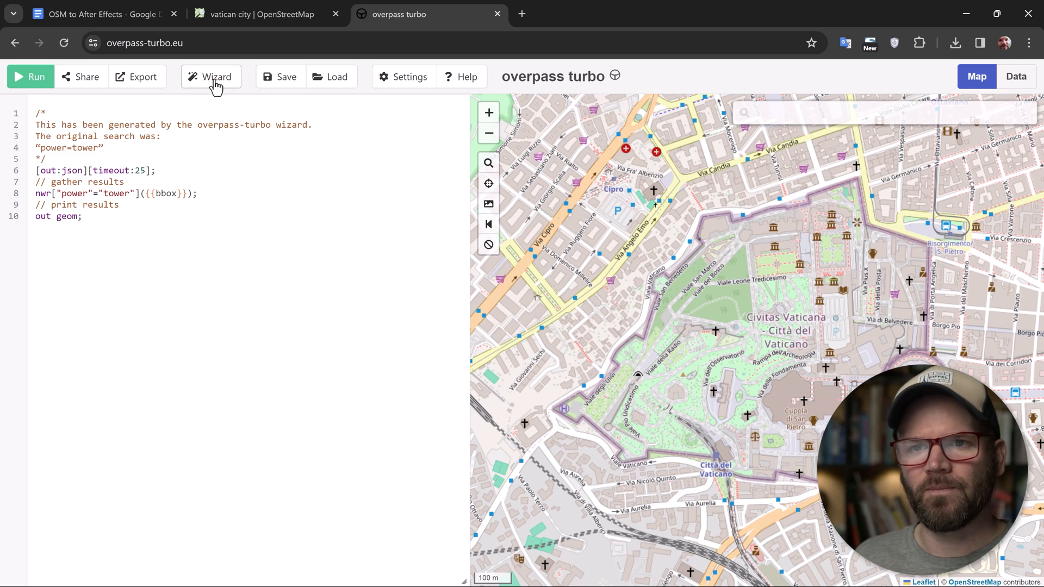
{"action": "left_click", "coordinate": [217, 76]}
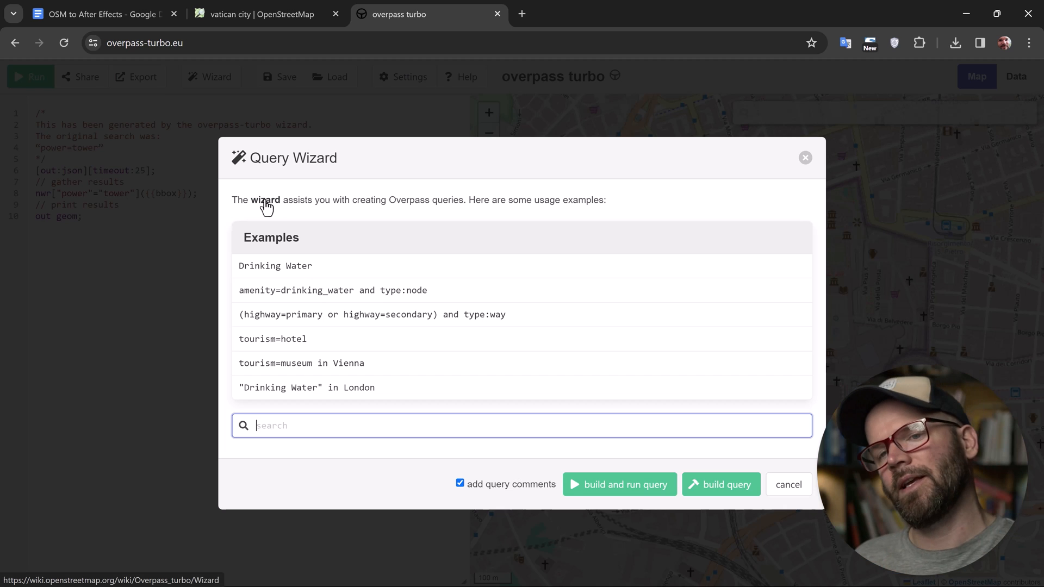
{"action": "mouse_move", "coordinate": [383, 233]}
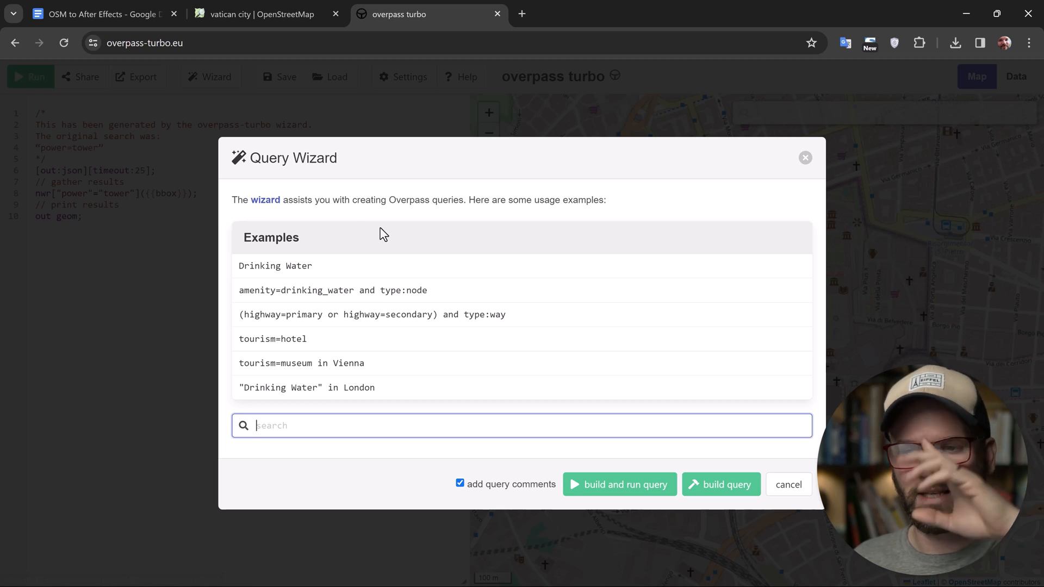
{"action": "mouse_move", "coordinate": [377, 276]}
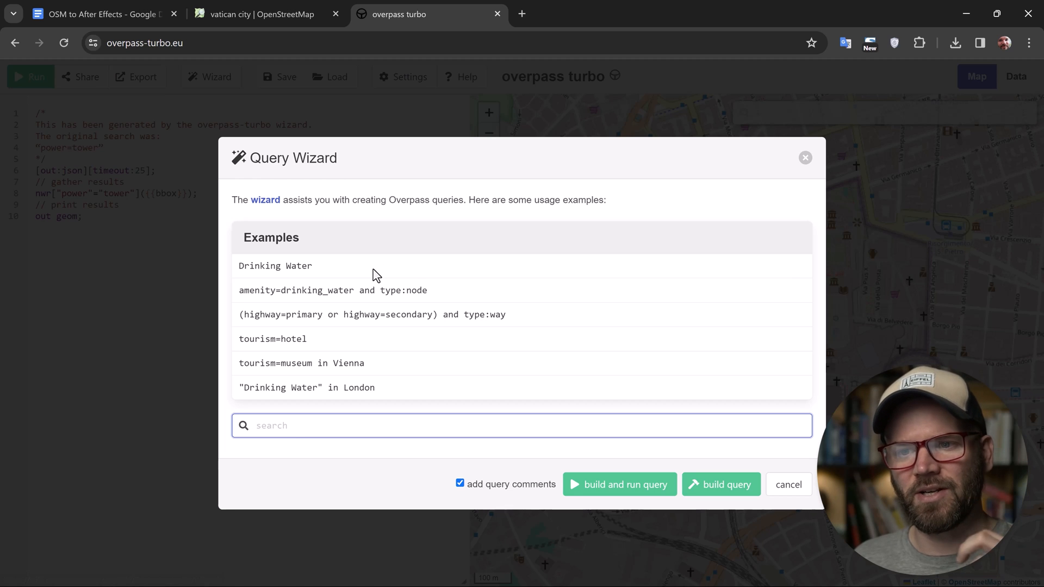
{"action": "mouse_move", "coordinate": [359, 350]}
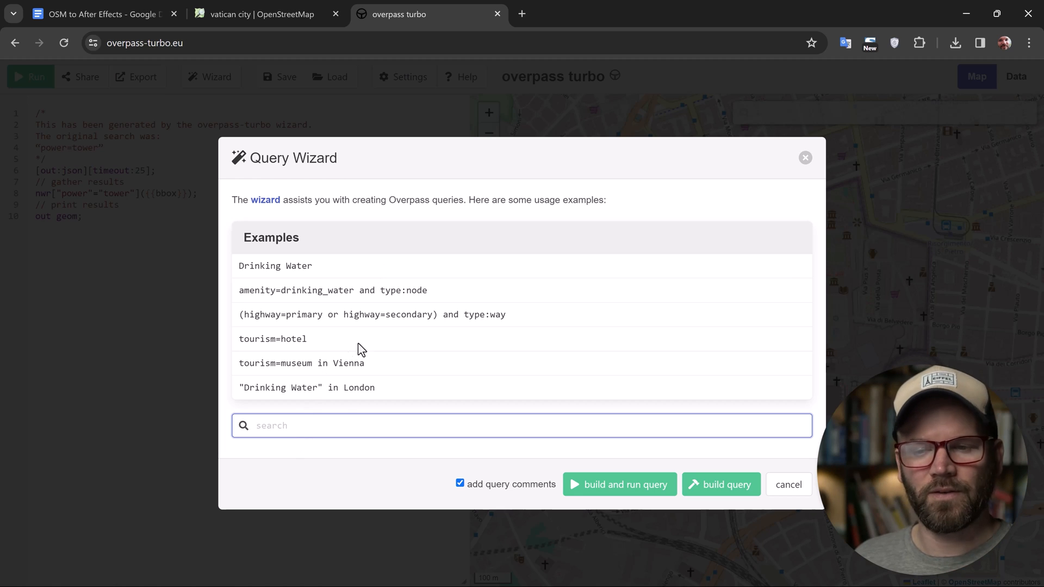
{"action": "type", "text": "b"}
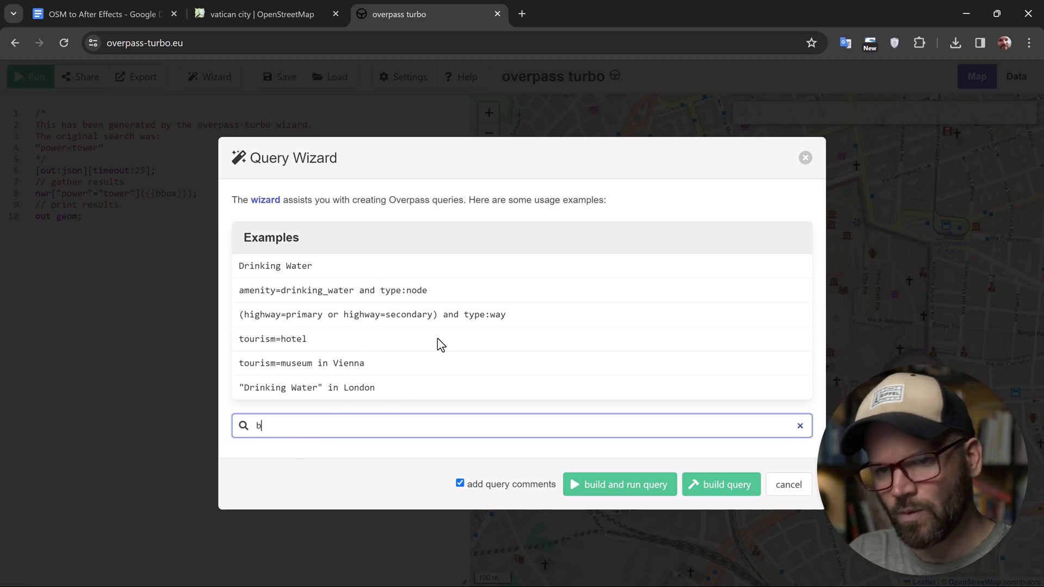
{"action": "type", "text": "uilding=ch"}
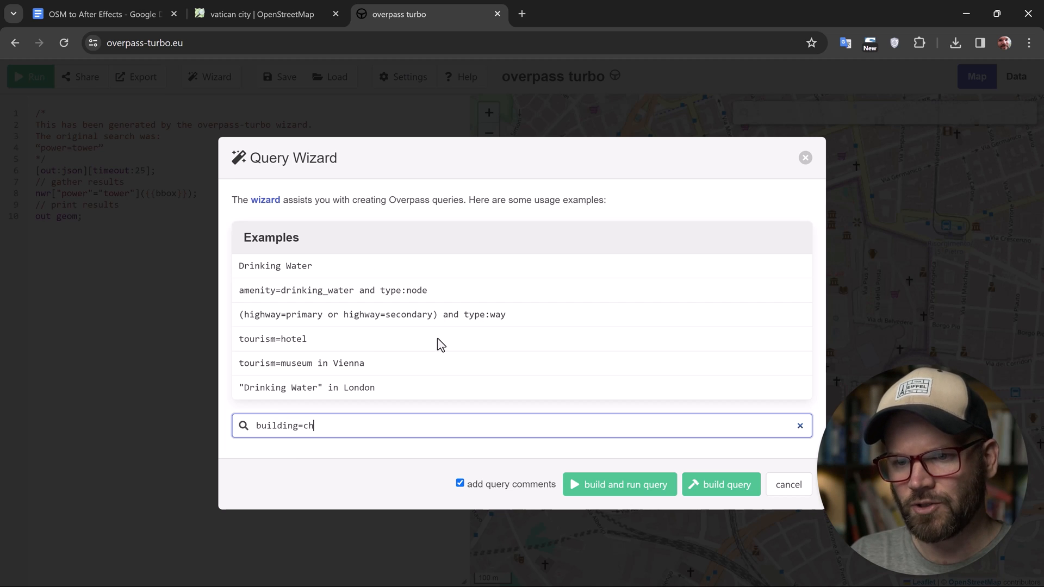
{"action": "type", "text": "urch"}
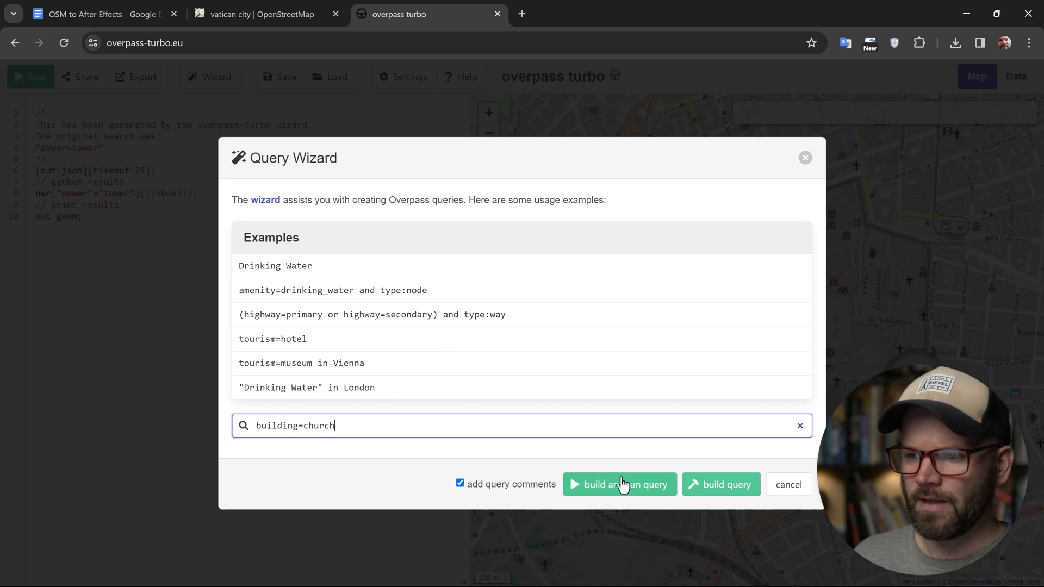
{"action": "left_click", "coordinate": [618, 484]}
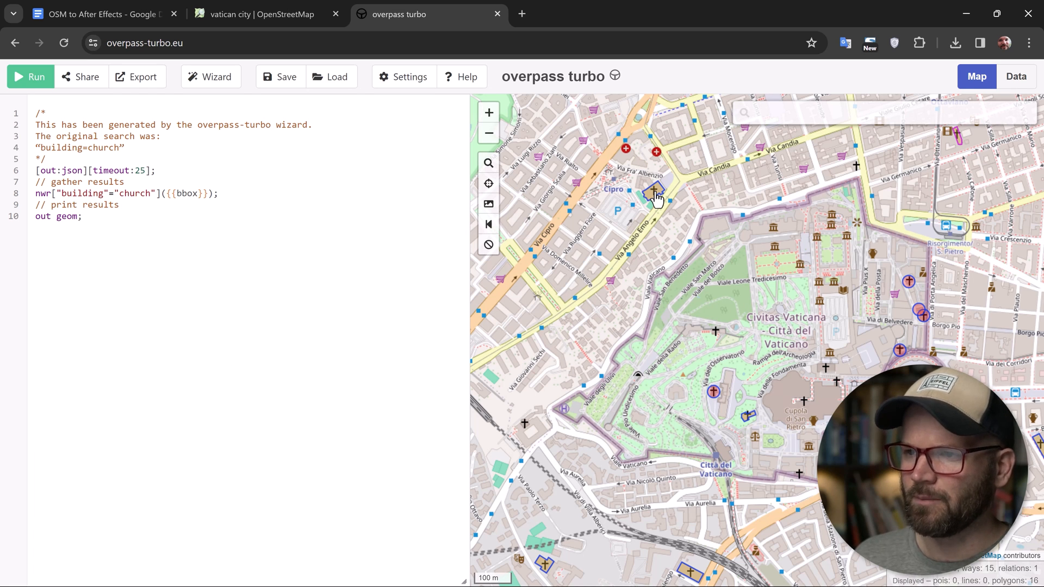
- Inspect a highlighted church, then run a building=cathedral query highlighting St. Peter's Basilica
{"action": "left_click", "coordinate": [656, 190]}
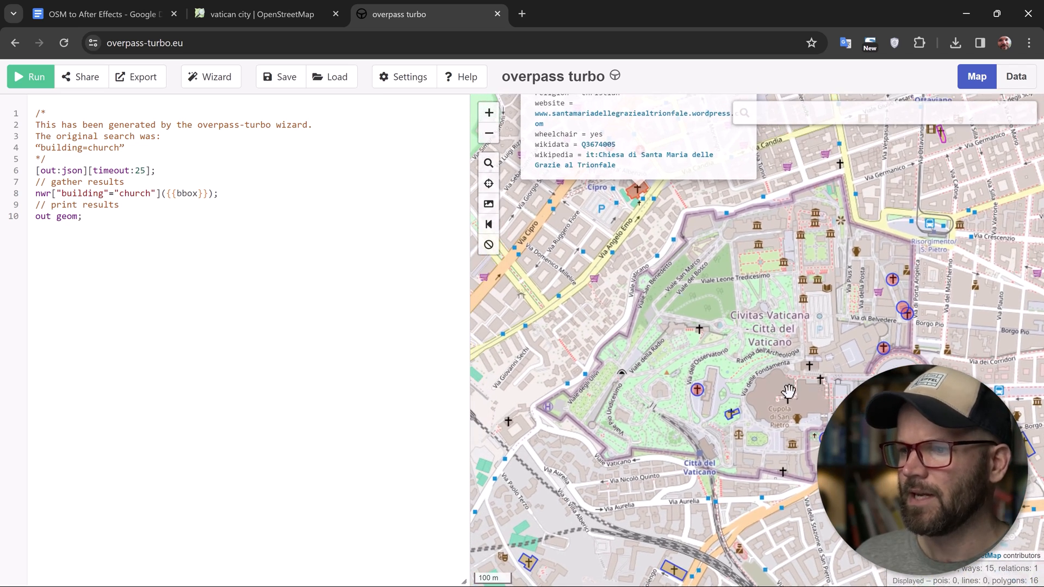
{"action": "left_click_drag", "start_coordinate": [789, 389], "coordinate": [784, 393]}
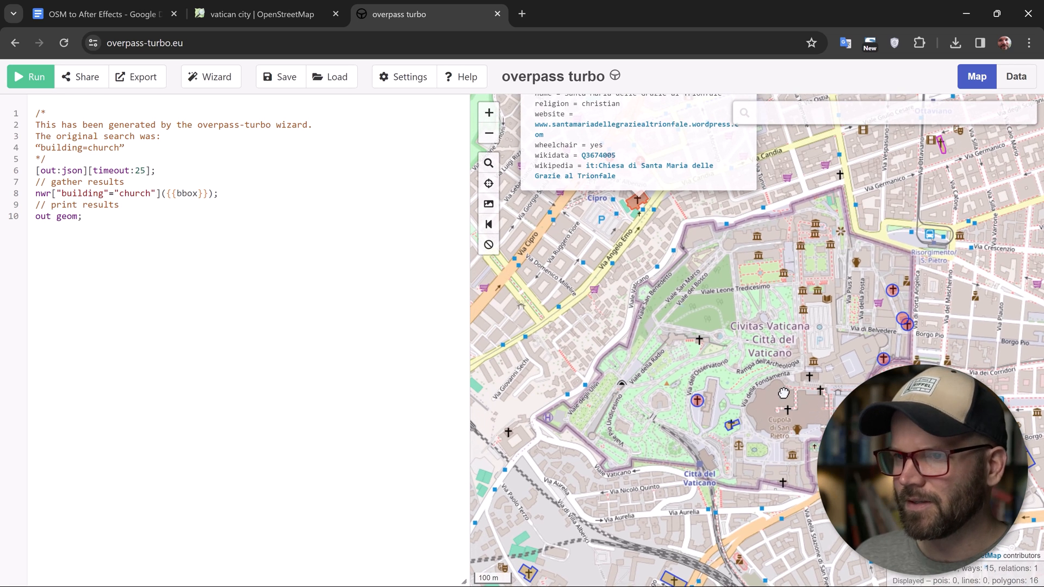
{"action": "left_click", "coordinate": [210, 77]}
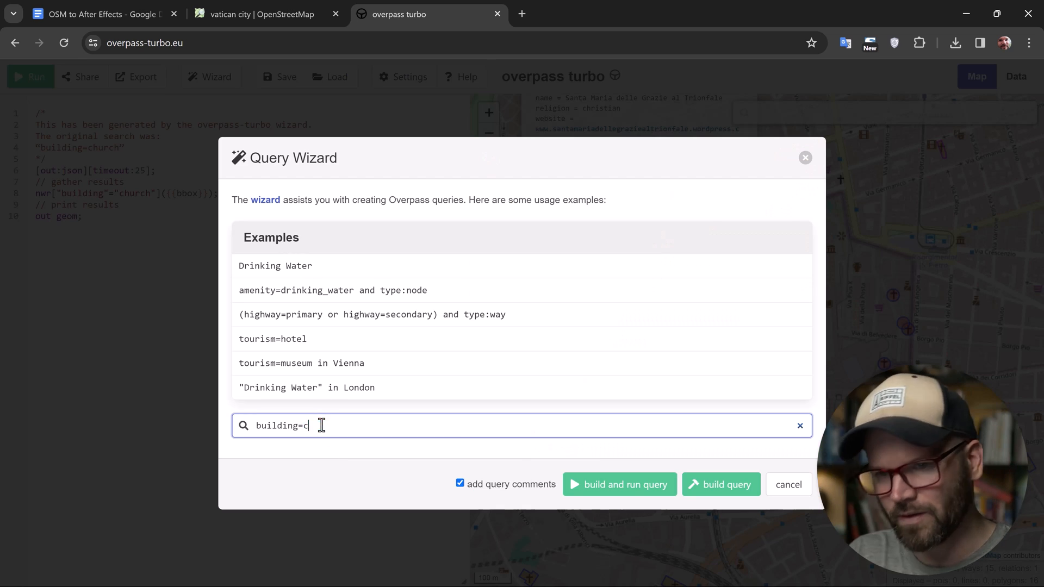
{"action": "type", "text": "athedral"}
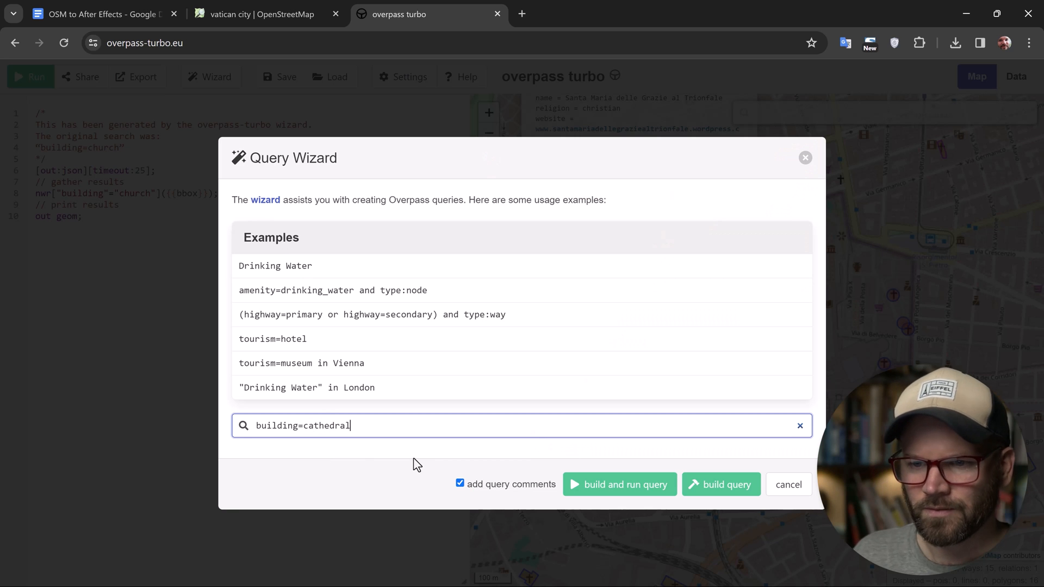
{"action": "left_click", "coordinate": [618, 484]}
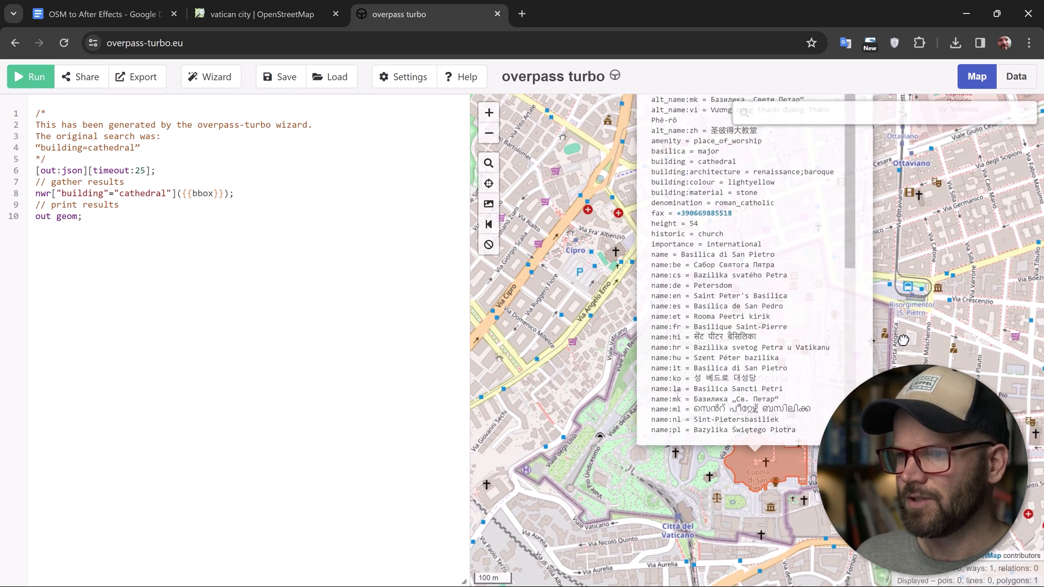
{"action": "scroll", "scroll_direction": "down", "scroll_amount": 3}
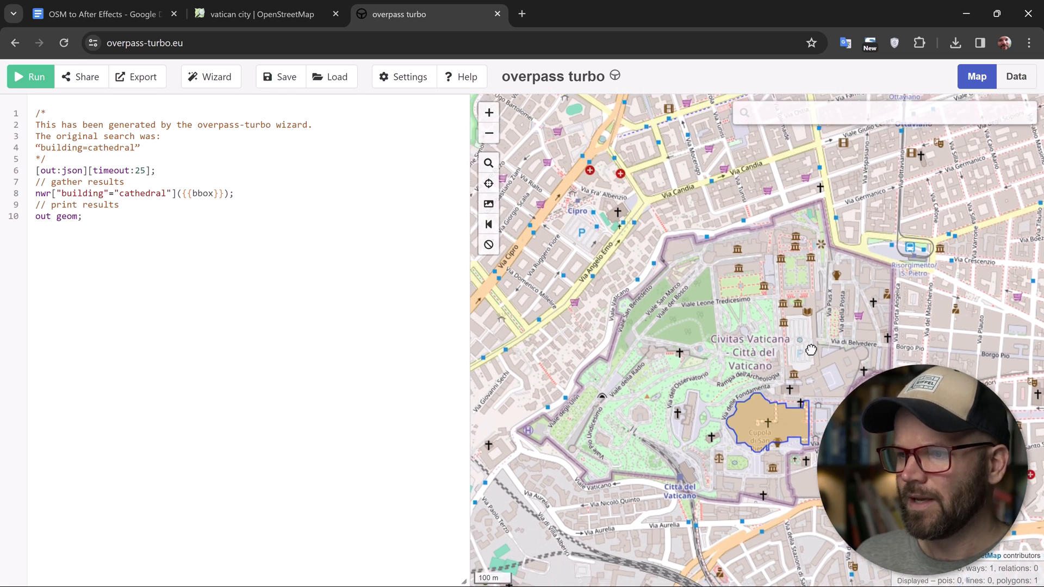
{"action": "left_click", "coordinate": [136, 76]}
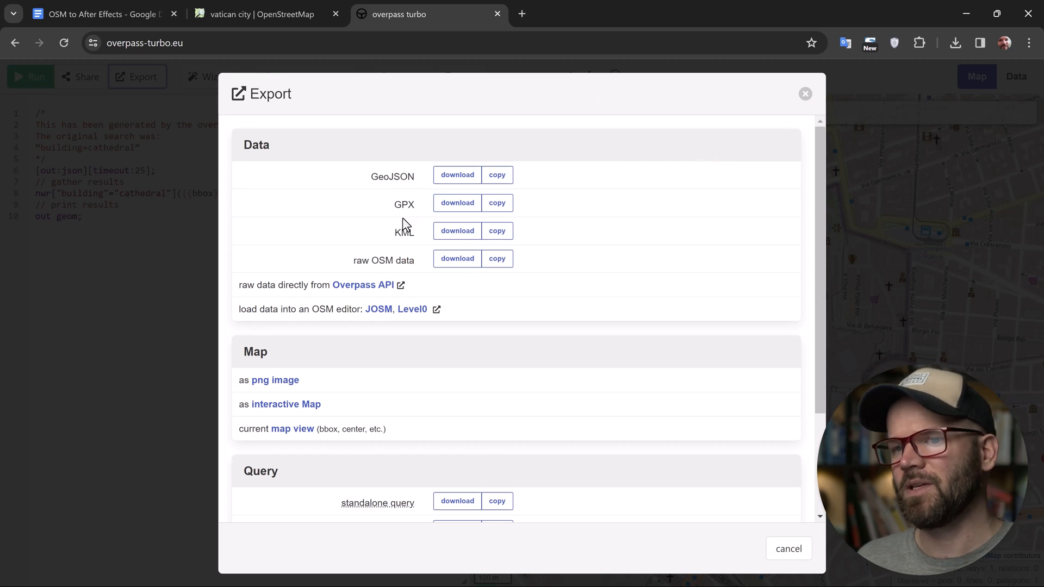
{"action": "mouse_move", "coordinate": [468, 317]}
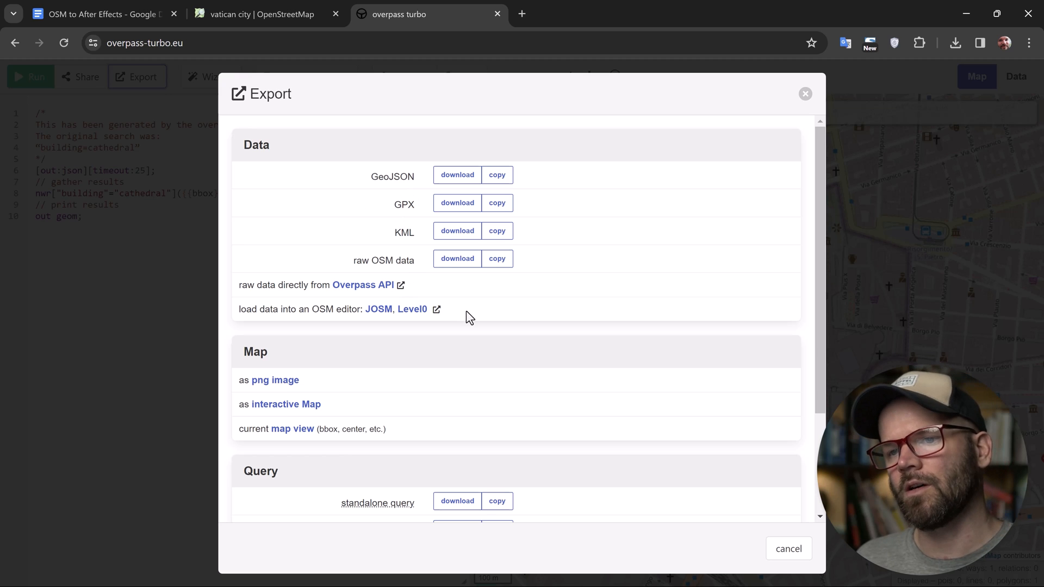
{"action": "mouse_move", "coordinate": [341, 385]}
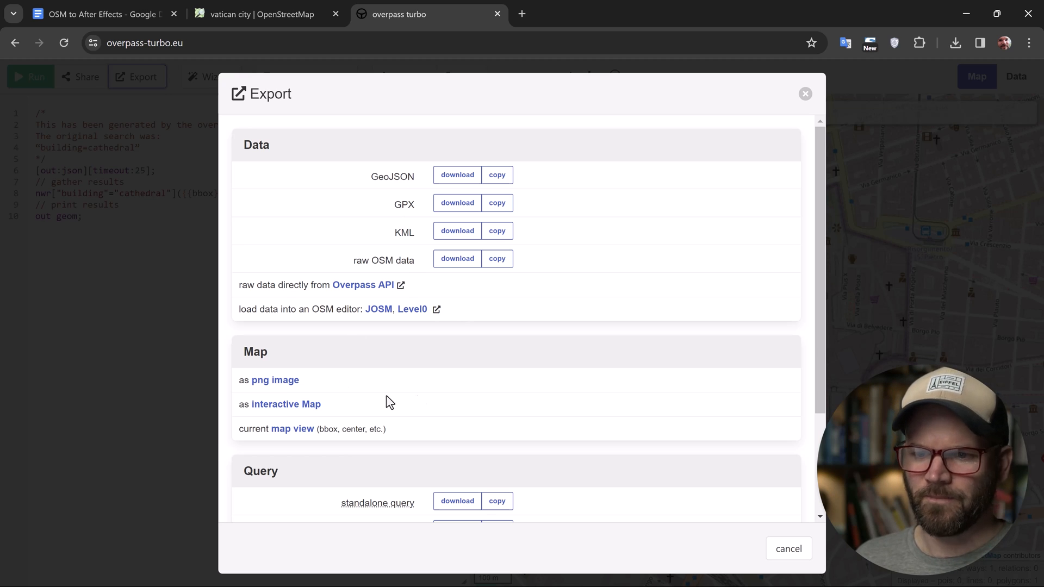
{"action": "mouse_move", "coordinate": [643, 310]}
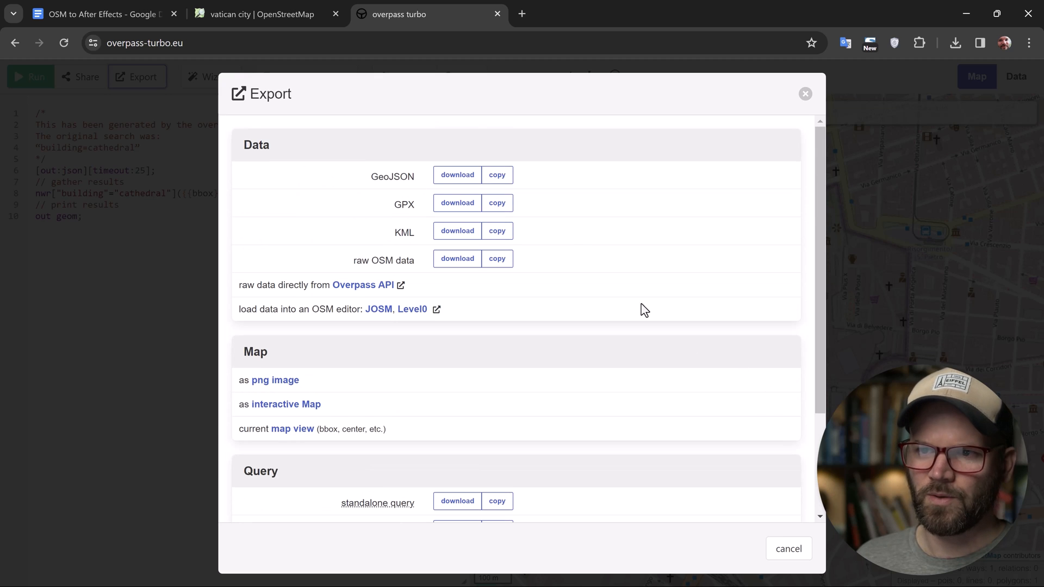
- Download the cathedral query result as GeoJSON from the Export Data section
{"action": "left_click", "coordinate": [457, 174]}
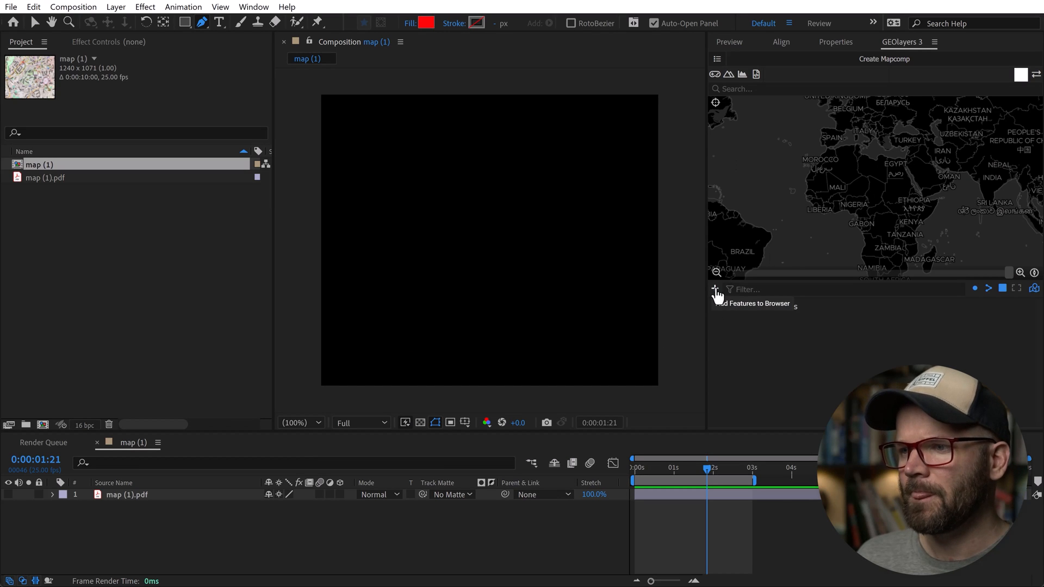
- Import the cathedral GeoJSON into GEOlayers 3 and select the Saint Peter's Basilica feature
{"action": "left_click", "coordinate": [715, 289]}
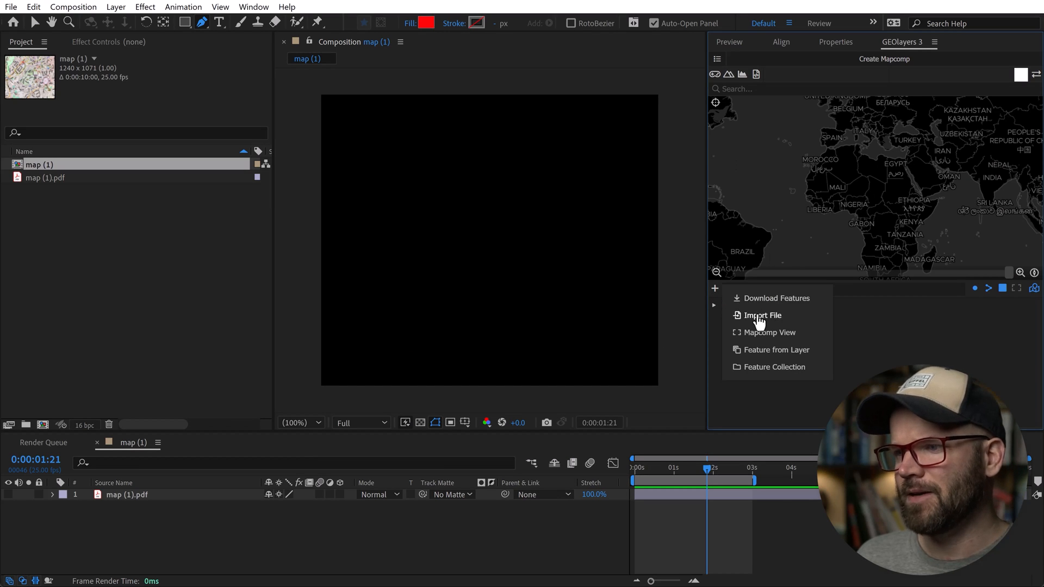
{"action": "left_click", "coordinate": [762, 314]}
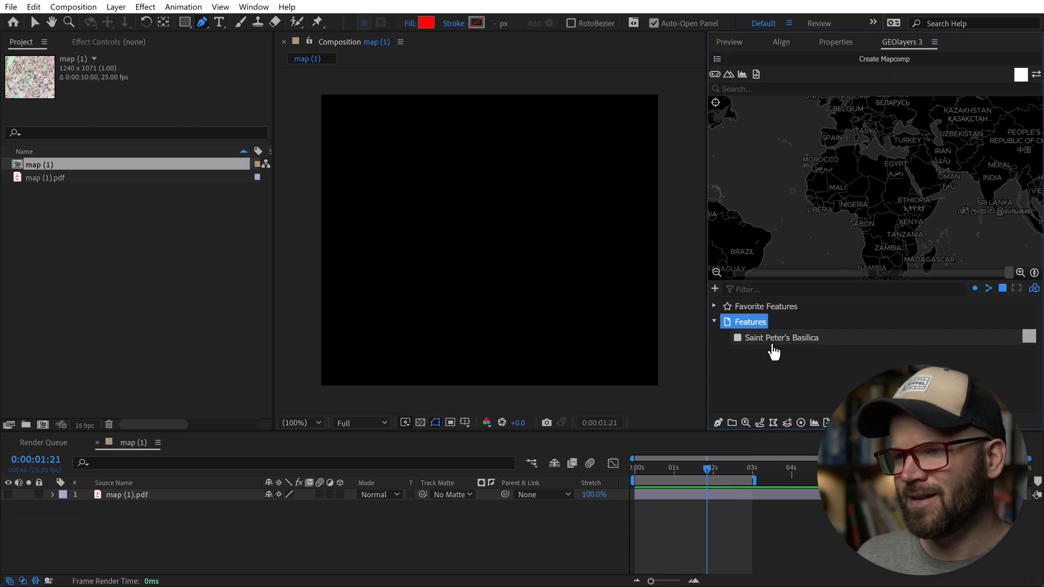
{"action": "left_click", "coordinate": [782, 338]}
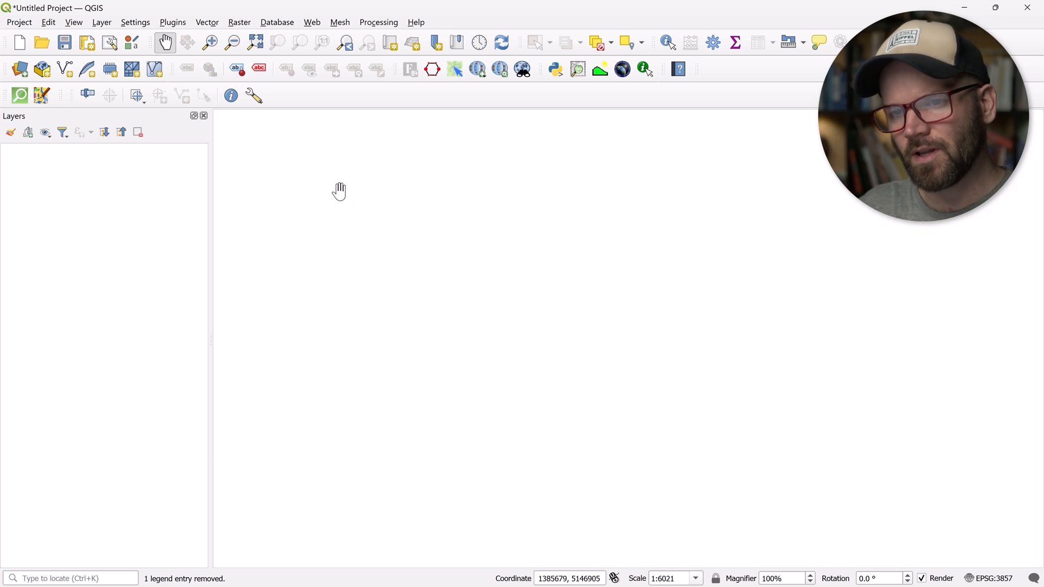
{"action": "mouse_move", "coordinate": [380, 218]}
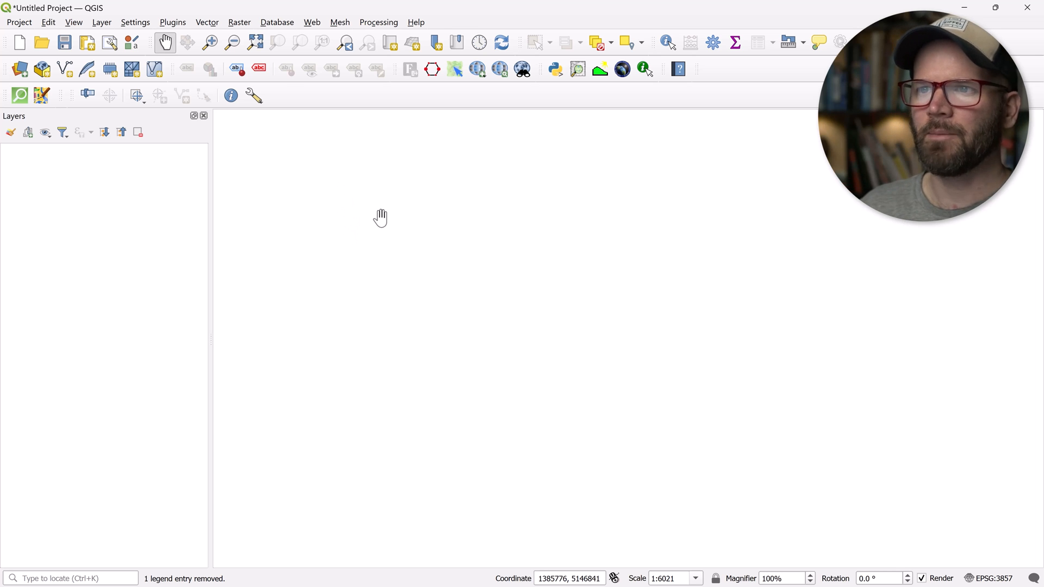
{"action": "mouse_move", "coordinate": [362, 202]}
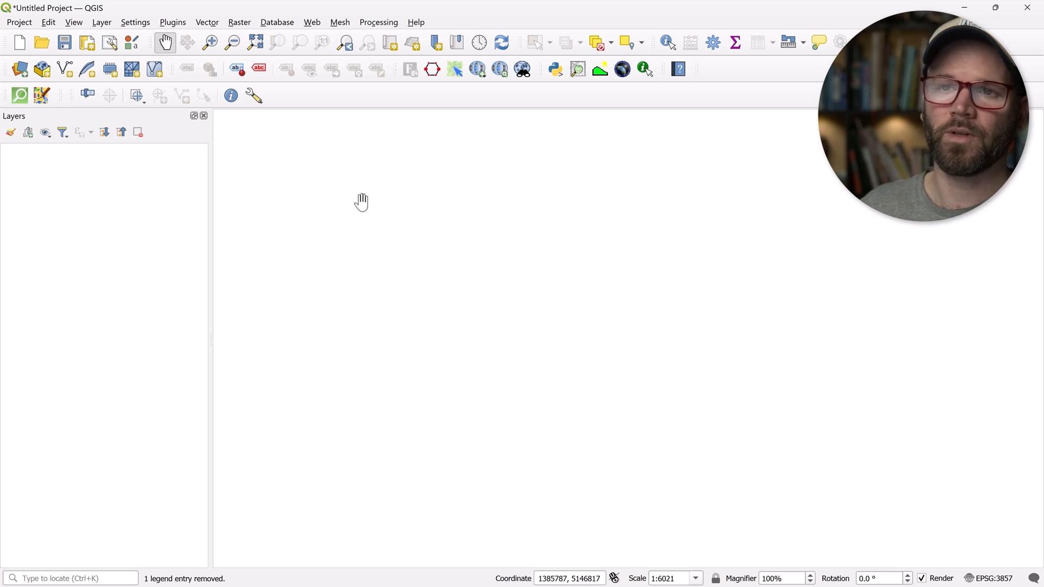
- Review the installed QGIS plugins, then add the QuickMapServices OSM Standard basemap
{"action": "left_click", "coordinate": [172, 22]}
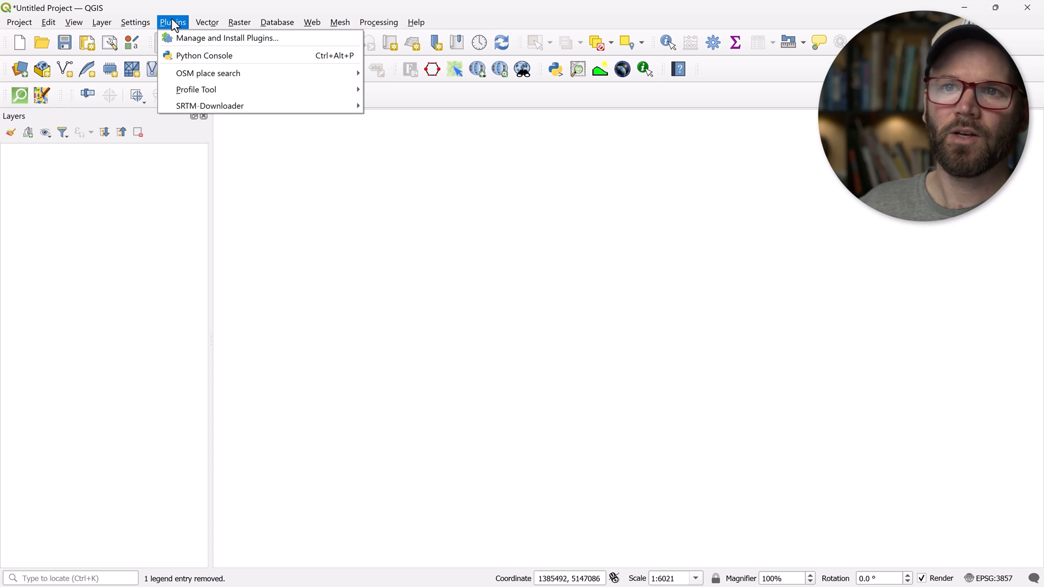
{"action": "left_click", "coordinate": [173, 22]}
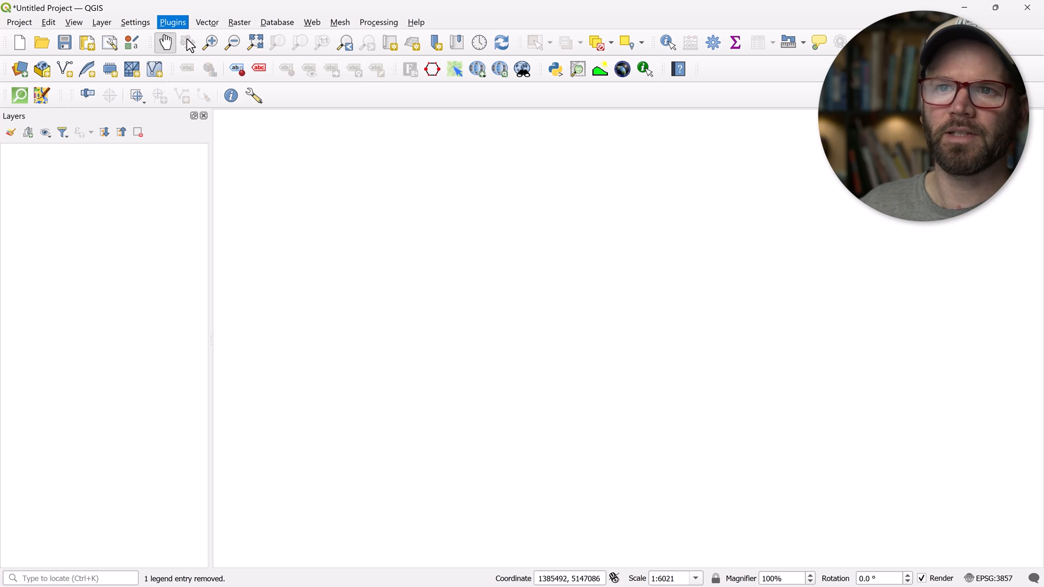
{"action": "left_click", "coordinate": [172, 22]}
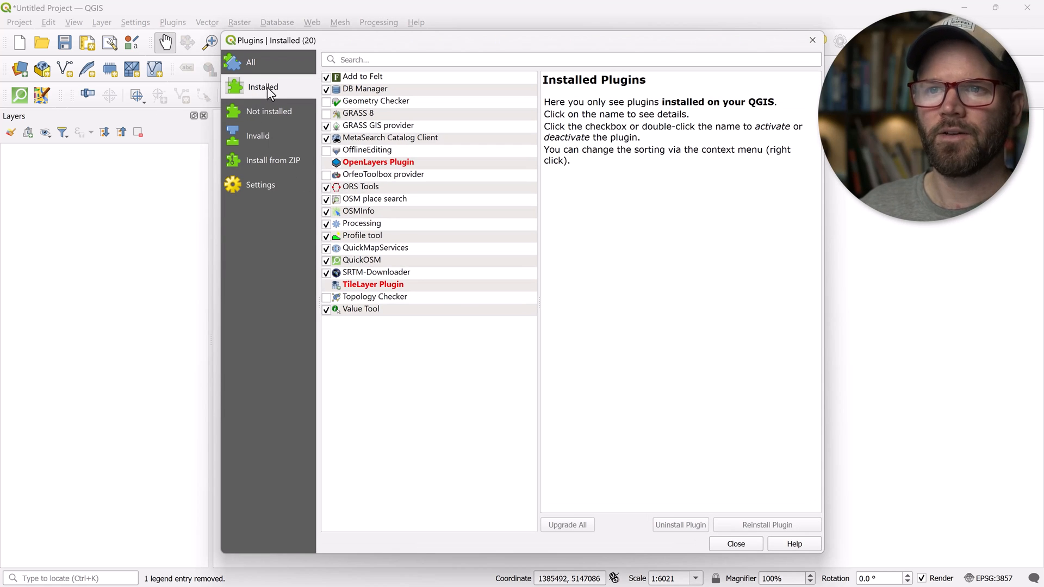
{"action": "mouse_move", "coordinate": [358, 255]}
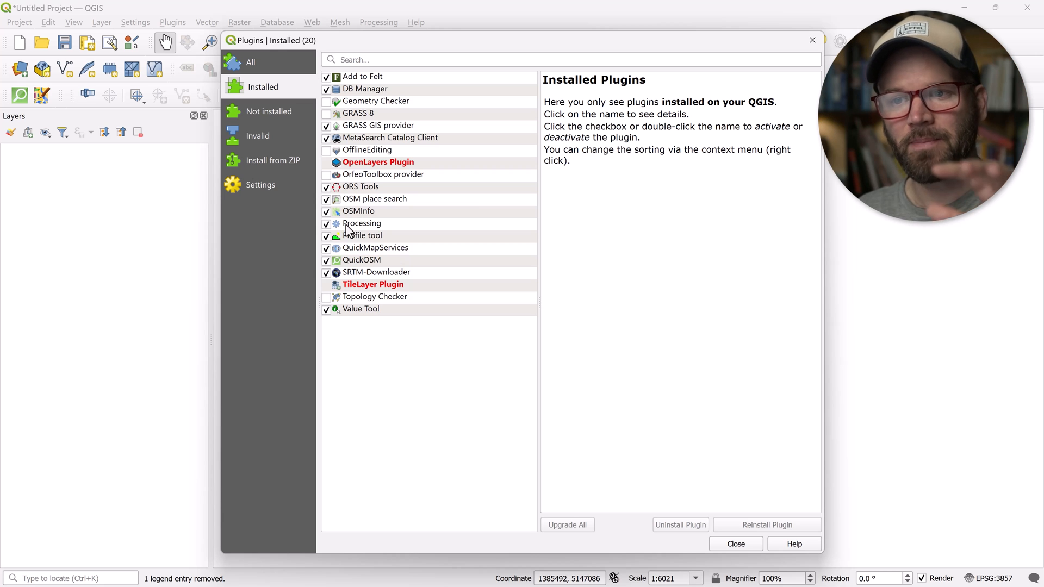
{"action": "mouse_move", "coordinate": [365, 266]}
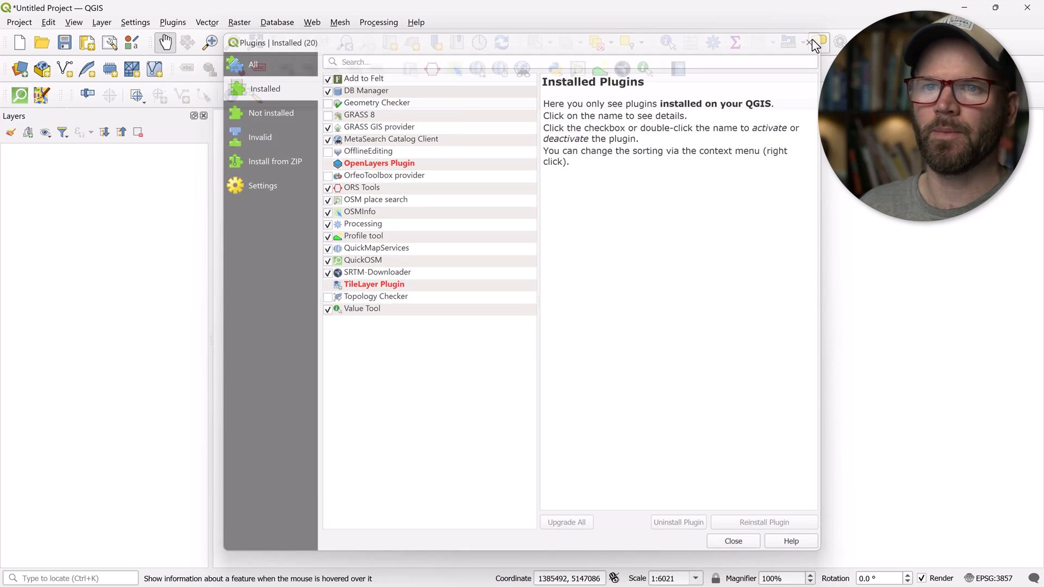
{"action": "left_click", "coordinate": [732, 540]}
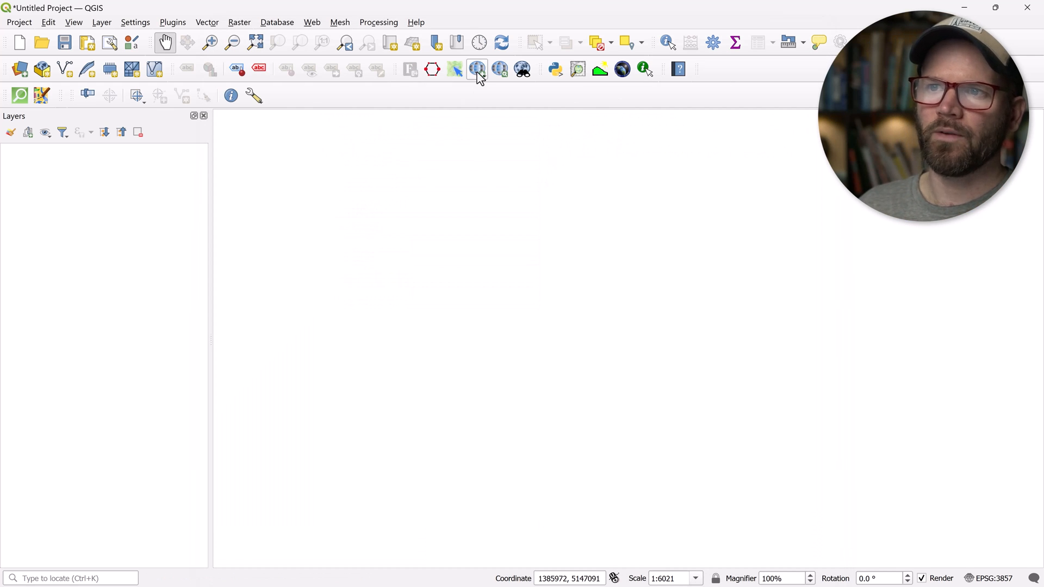
{"action": "left_click", "coordinate": [478, 69]}
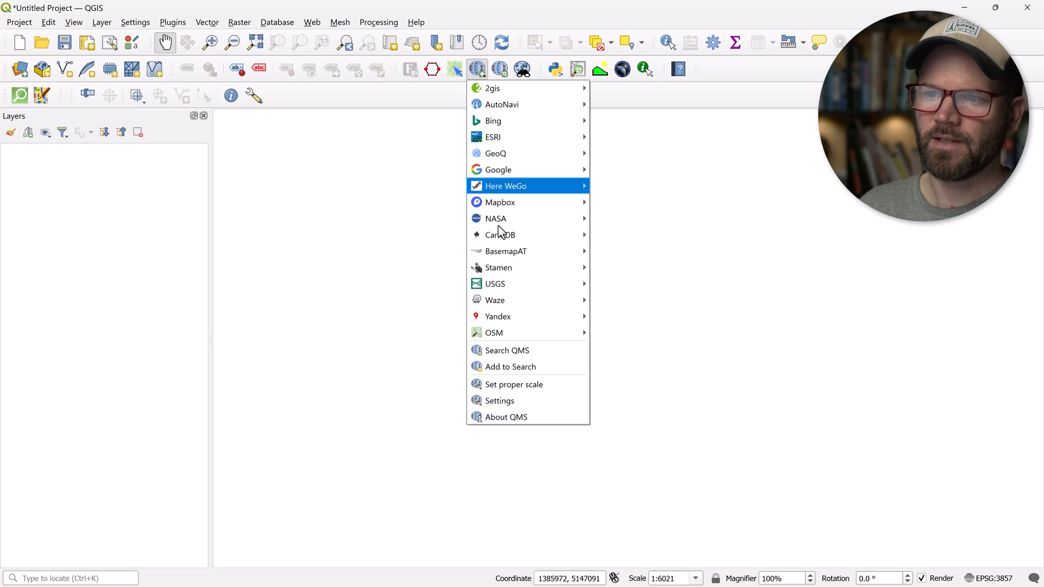
{"action": "mouse_move", "coordinate": [495, 333]}
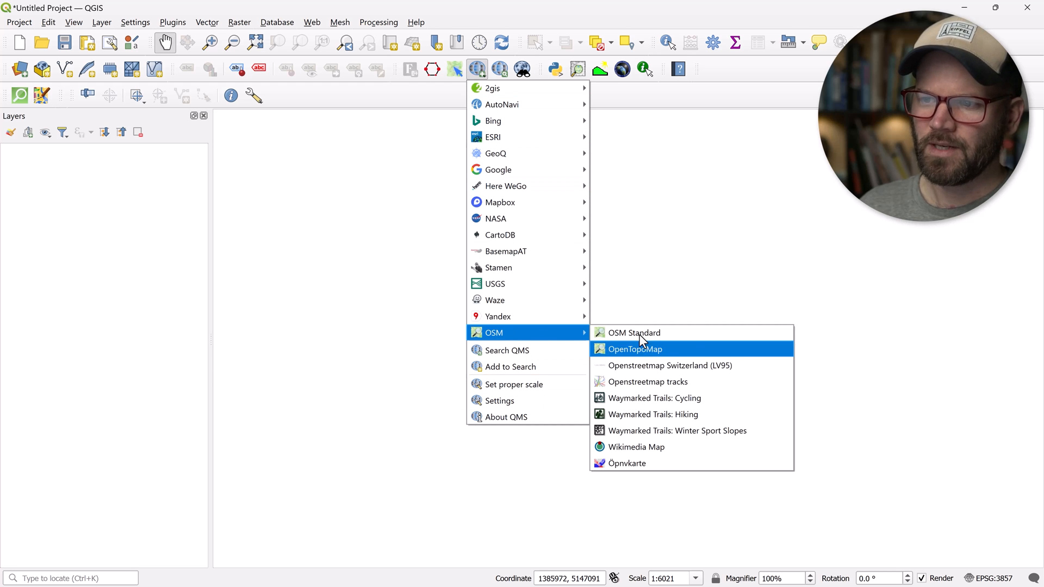
{"action": "left_click", "coordinate": [634, 332]}
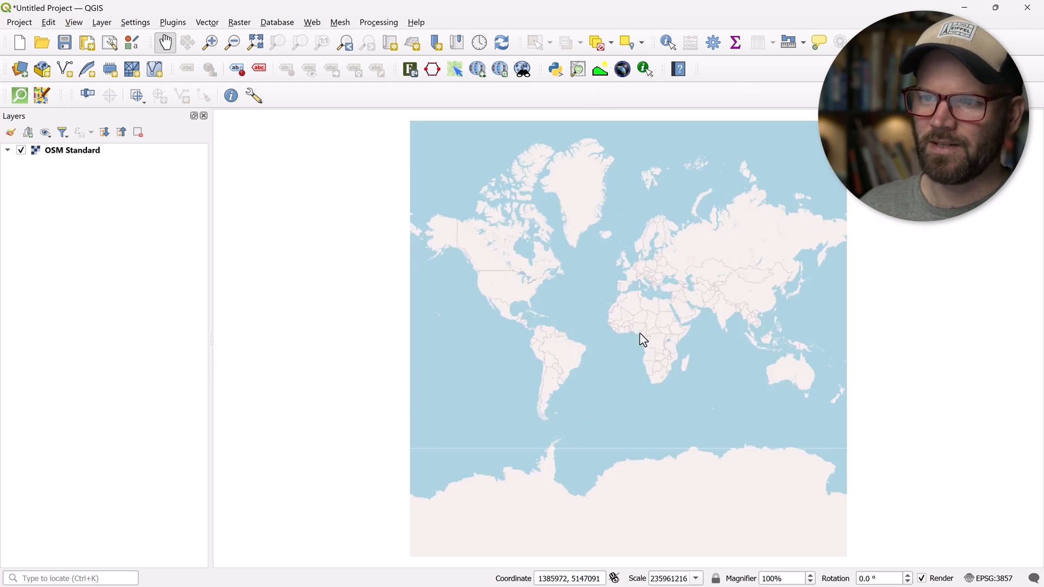
- Search OSM places for 'vatican city' to zoom there, then close the search panel
{"action": "left_click", "coordinate": [171, 22]}
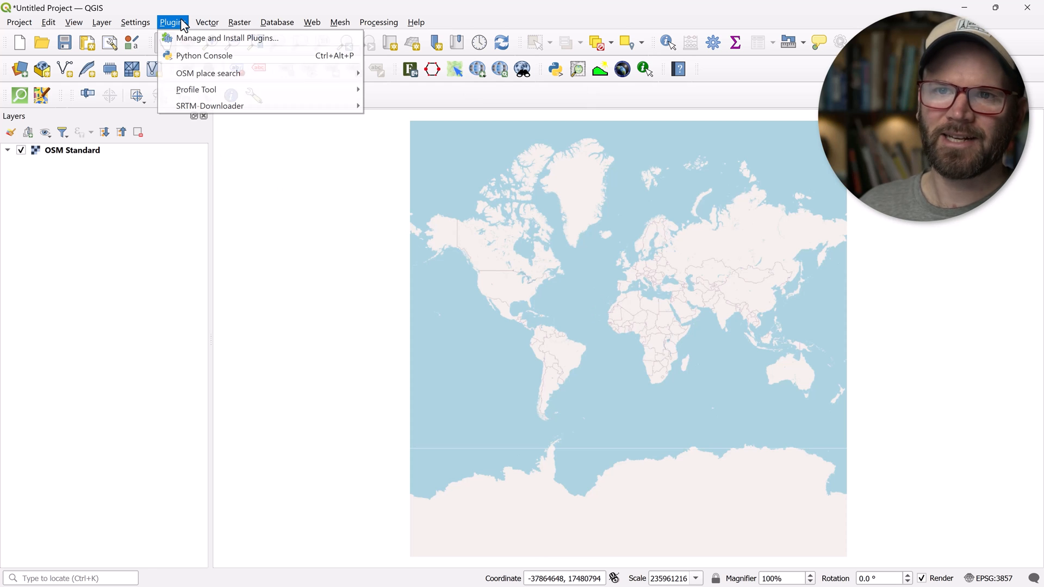
{"action": "mouse_move", "coordinate": [208, 73]}
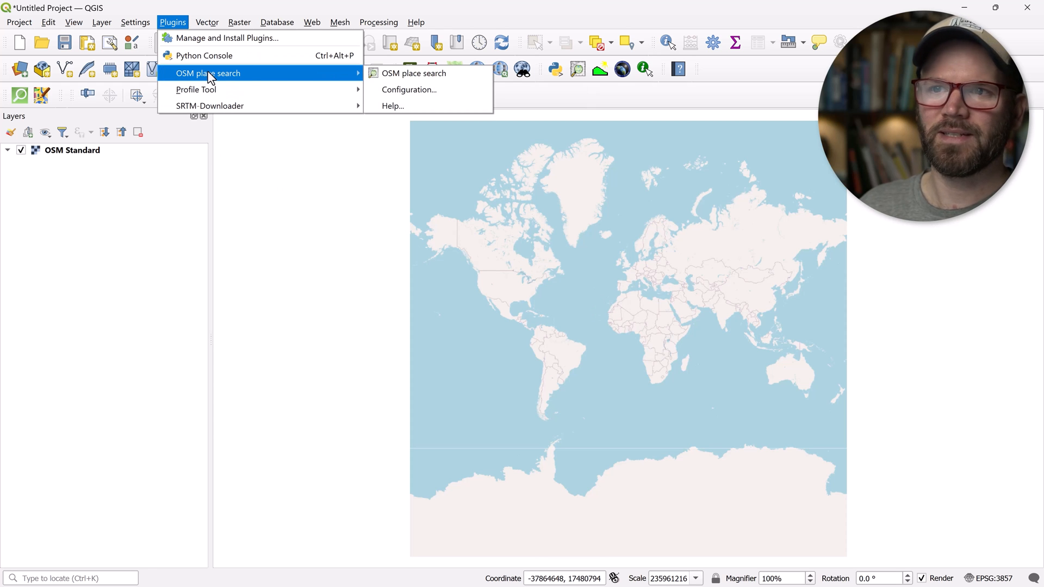
{"action": "left_click", "coordinate": [414, 73]}
{"action": "type", "text": "vatican city"}
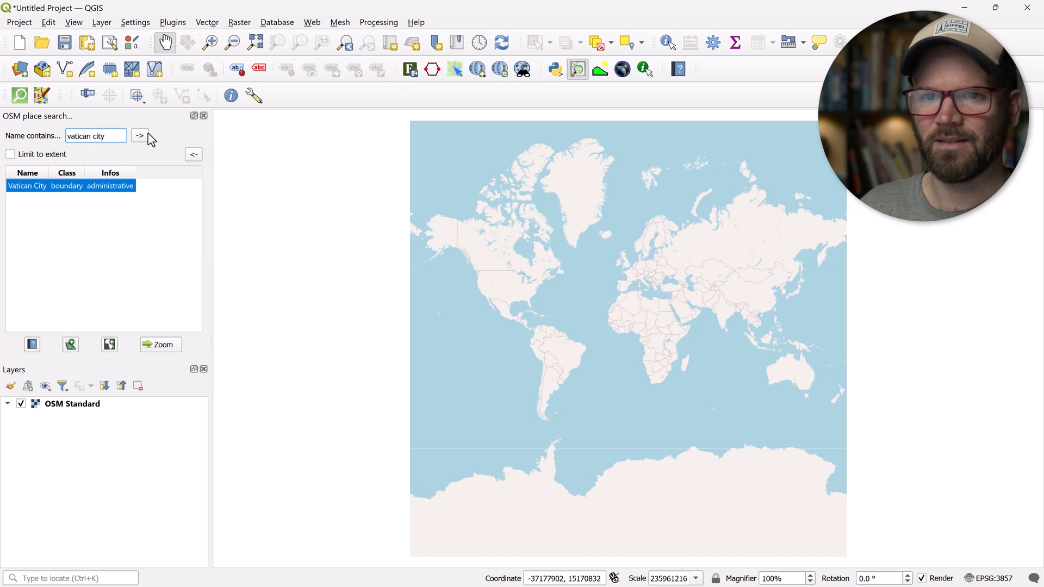
{"action": "left_click", "coordinate": [140, 135]}
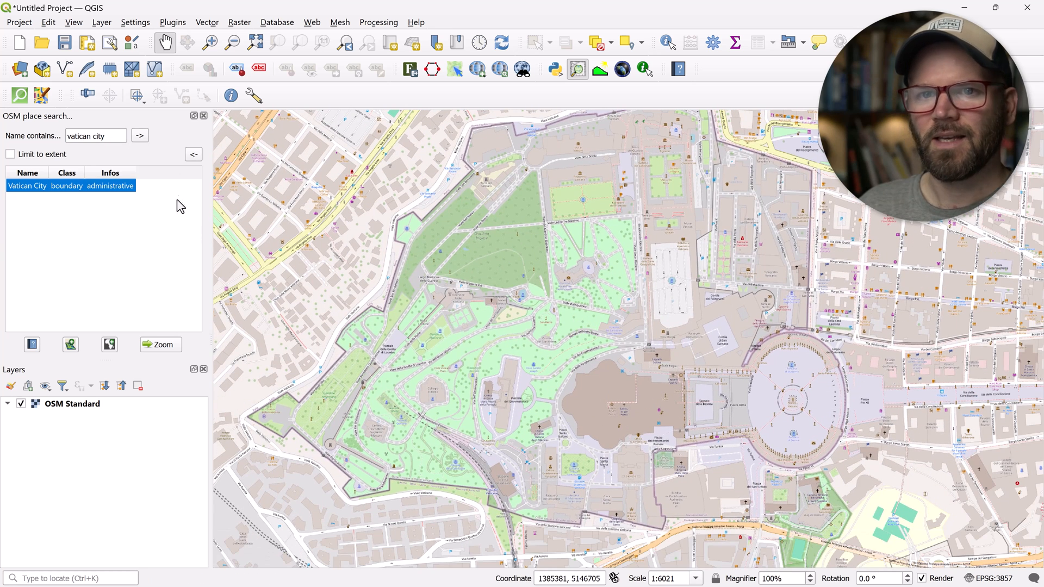
{"action": "left_click", "coordinate": [204, 115]}
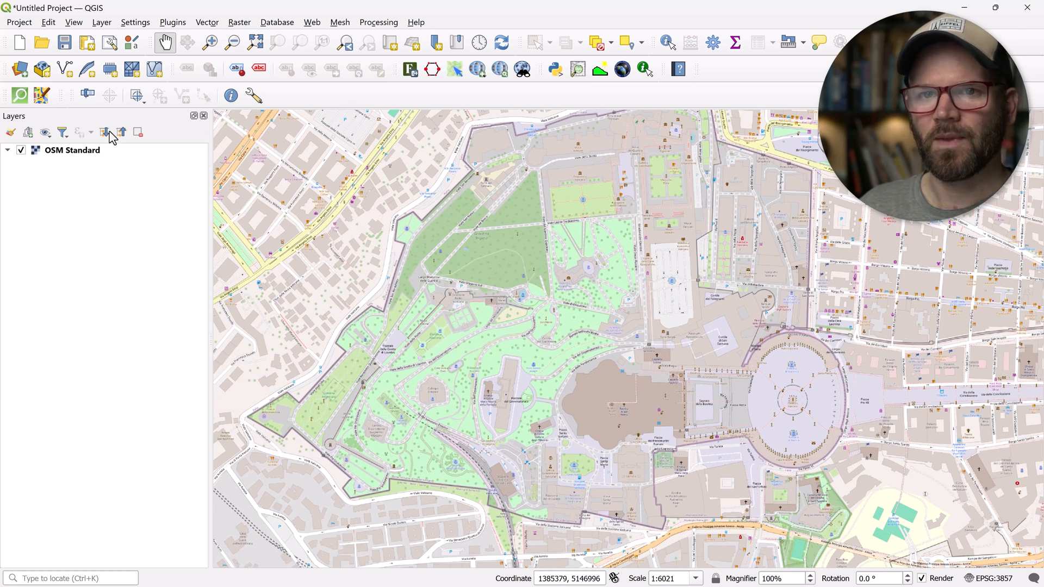
{"action": "mouse_move", "coordinate": [20, 95]}
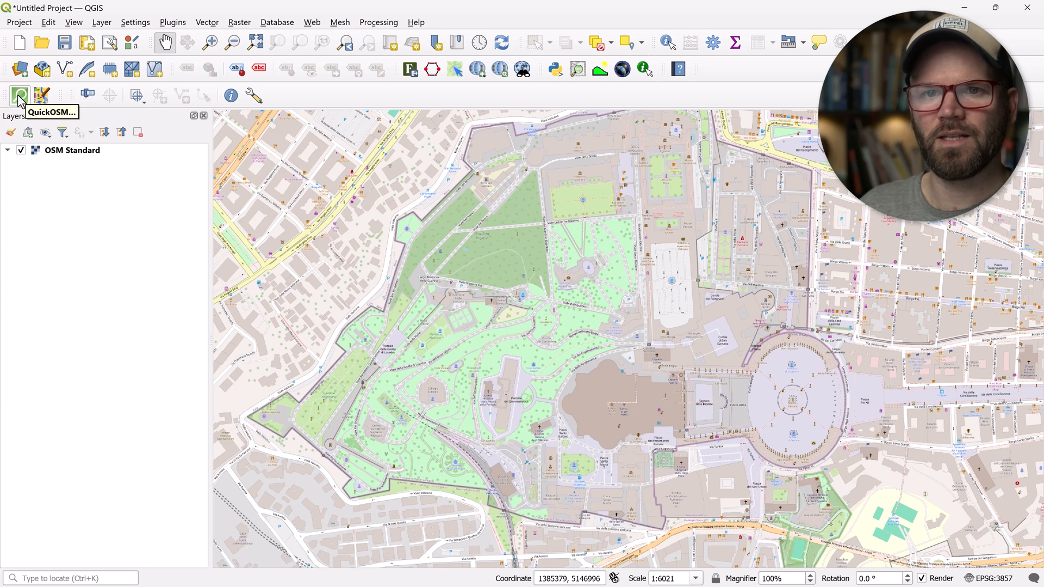
- Run a QuickOSM query for building=cathedral over the canvas extent
{"action": "left_click", "coordinate": [18, 95]}
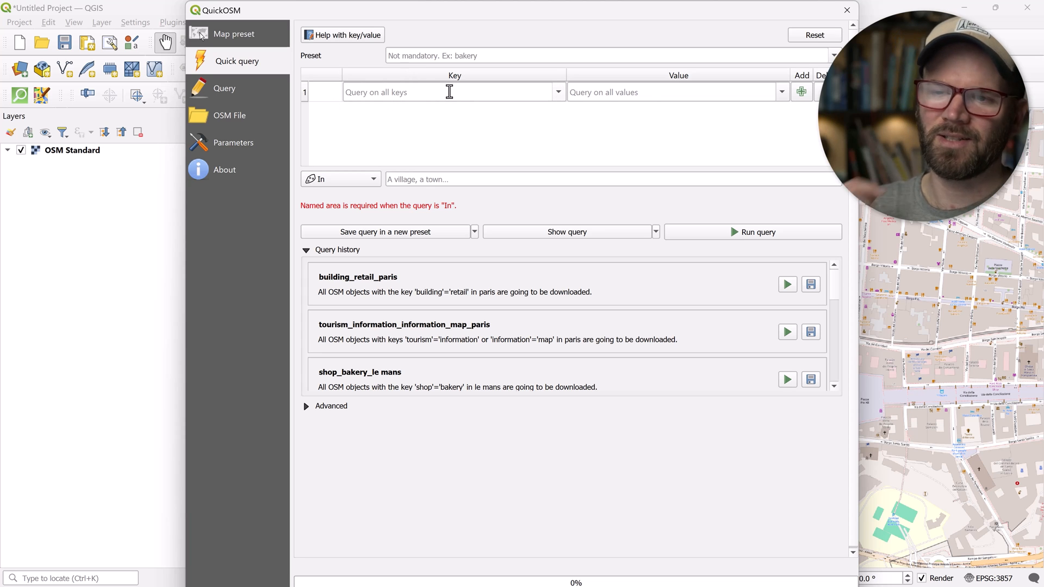
{"action": "mouse_move", "coordinate": [450, 92]}
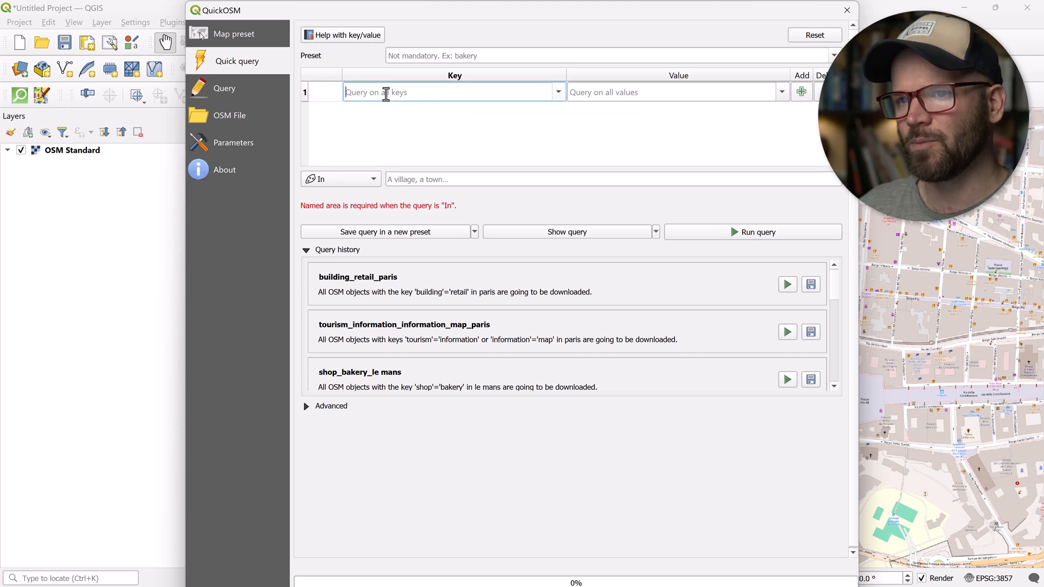
{"action": "type", "text": "building"}
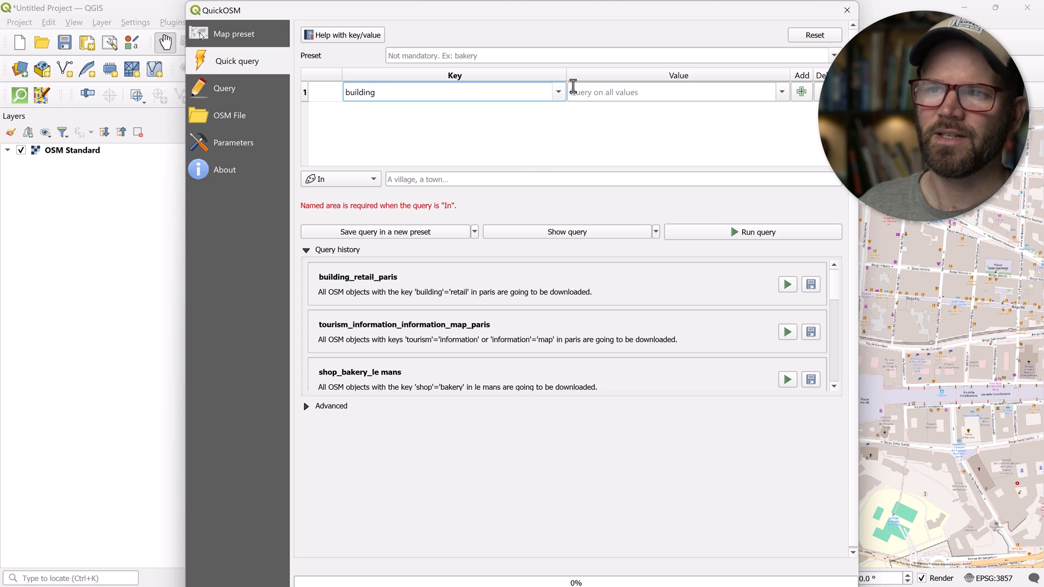
{"action": "type", "text": "c"}
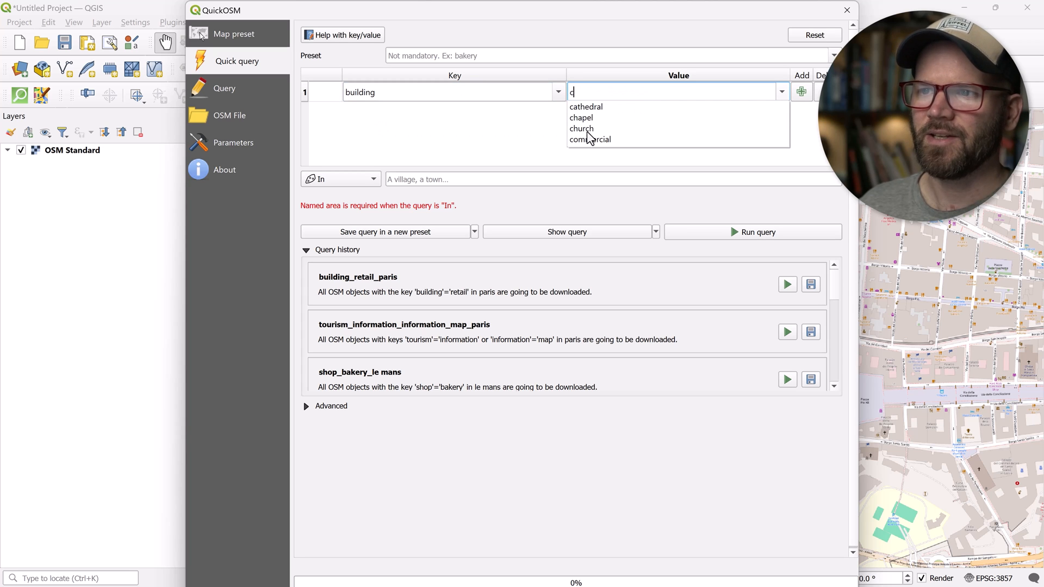
{"action": "mouse_move", "coordinate": [585, 128]}
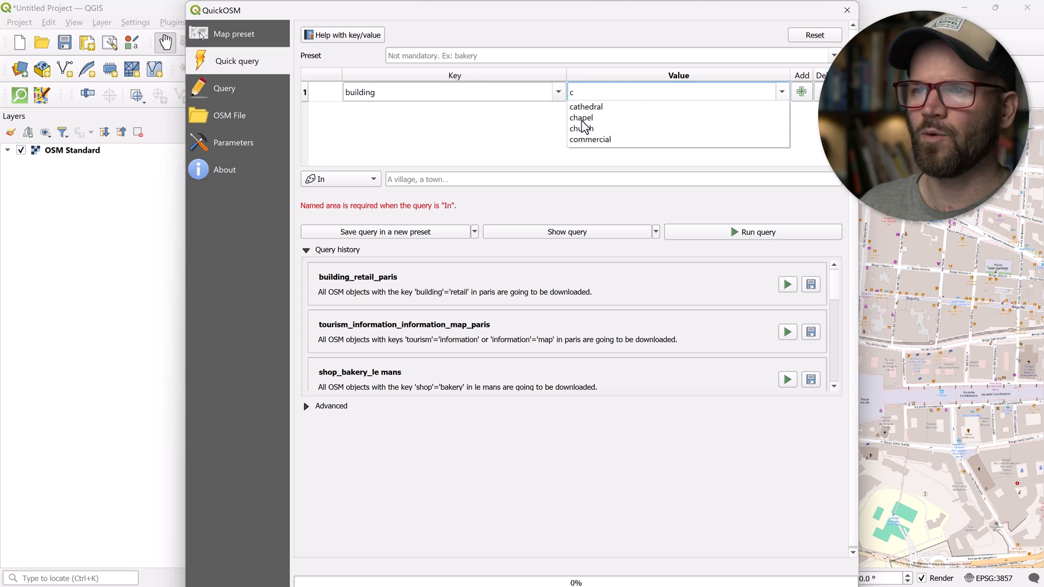
{"action": "left_click", "coordinate": [587, 107]}
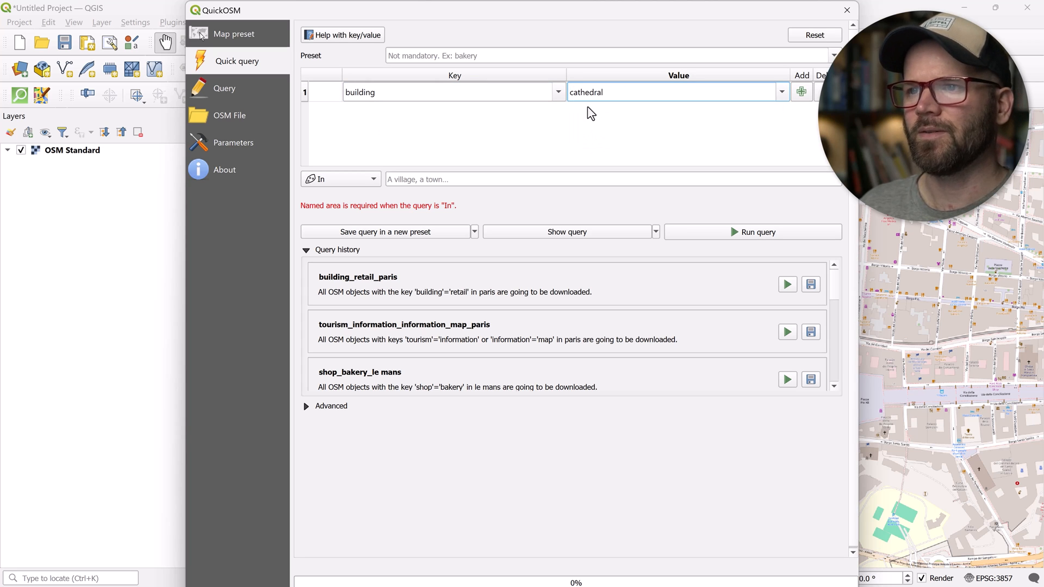
{"action": "mouse_move", "coordinate": [383, 223]}
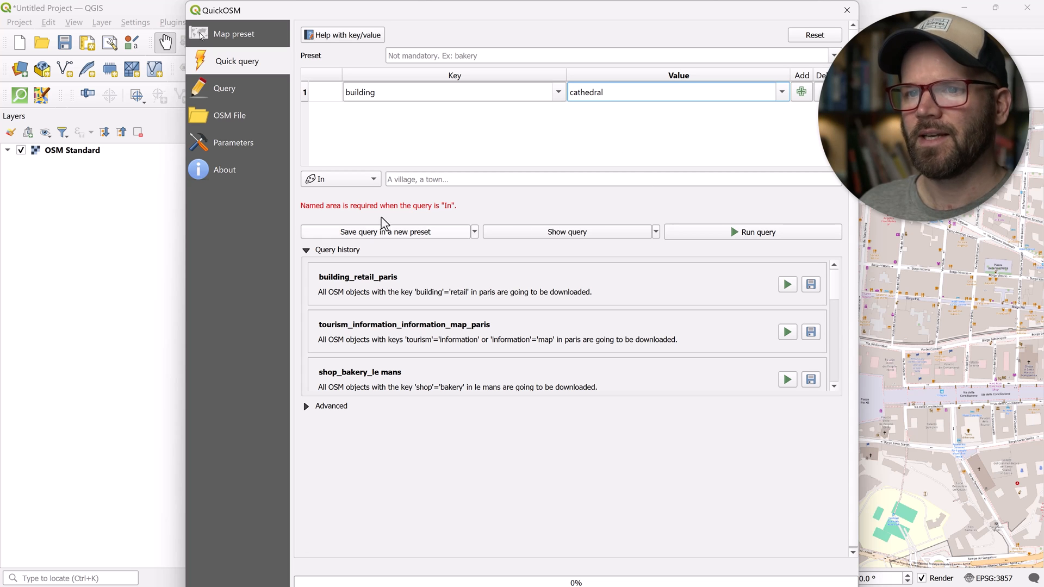
{"action": "left_click", "coordinate": [336, 178]}
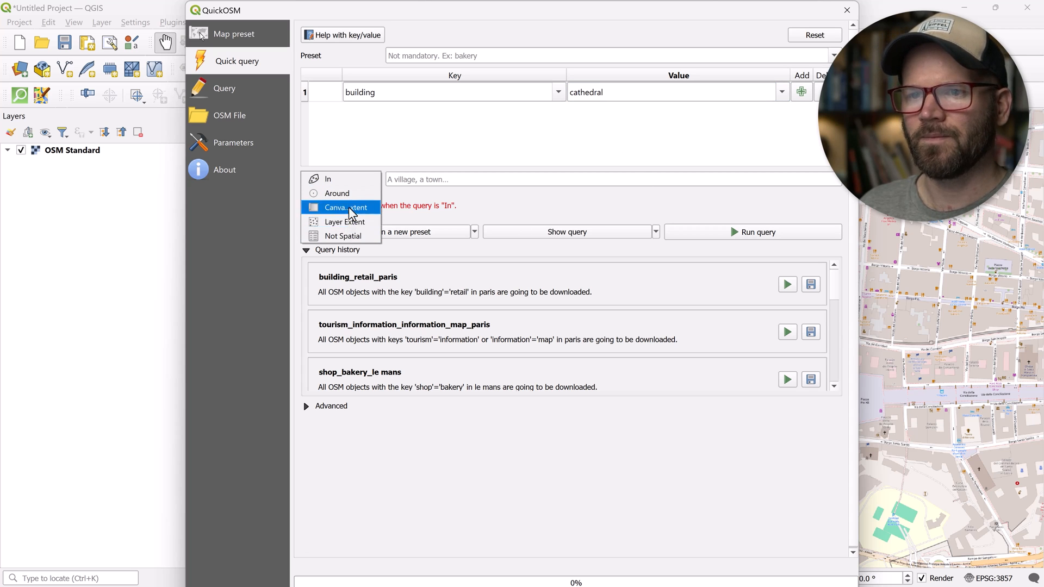
{"action": "left_click", "coordinate": [345, 207]}
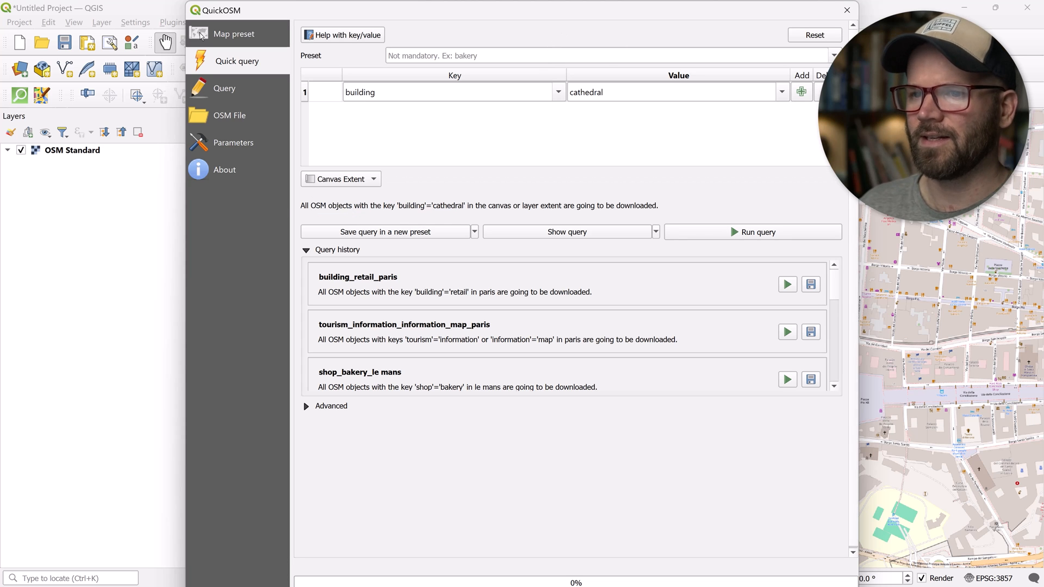
{"action": "left_click", "coordinate": [753, 231]}
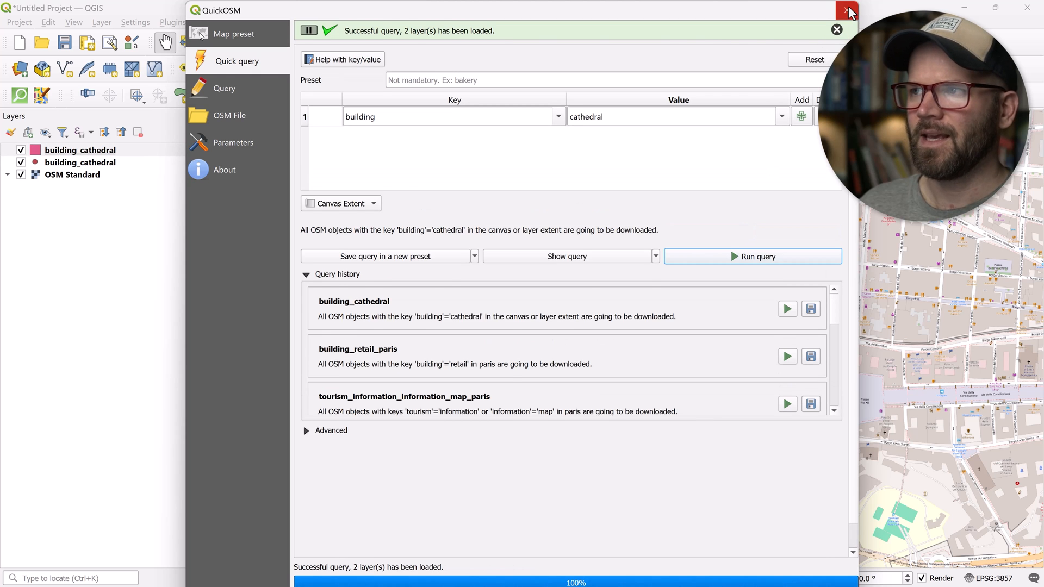
{"action": "left_click", "coordinate": [849, 11]}
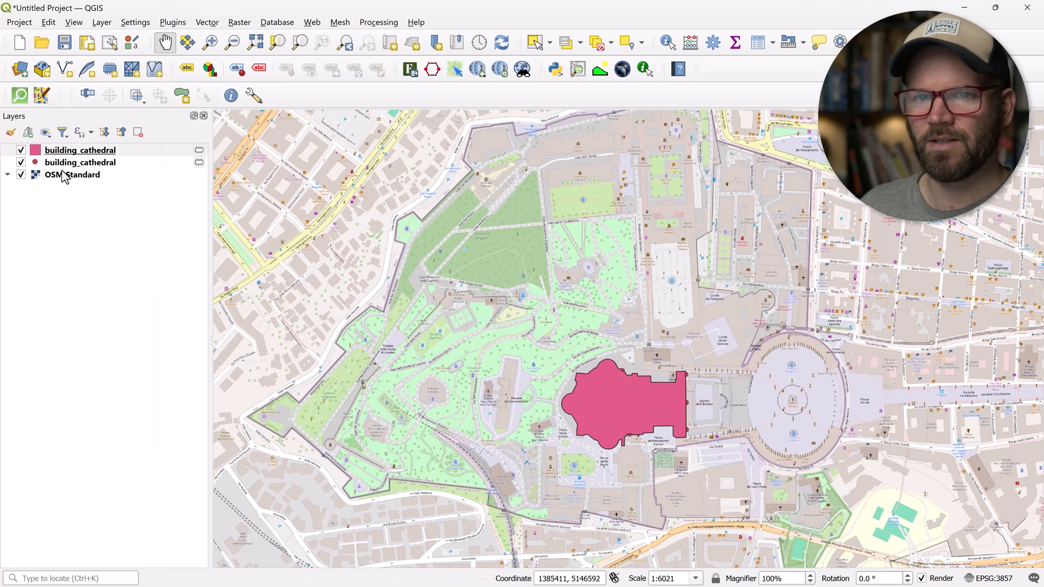
- Hide the building_cathedral point layer and open the polygon layer's context menu
{"action": "left_click", "coordinate": [80, 150]}
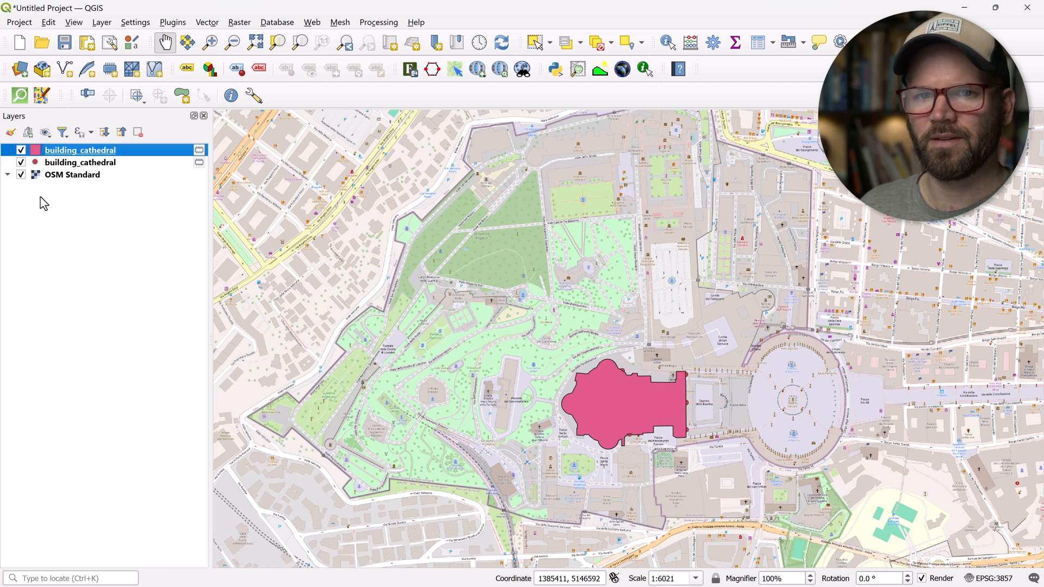
{"action": "left_click", "coordinate": [20, 162]}
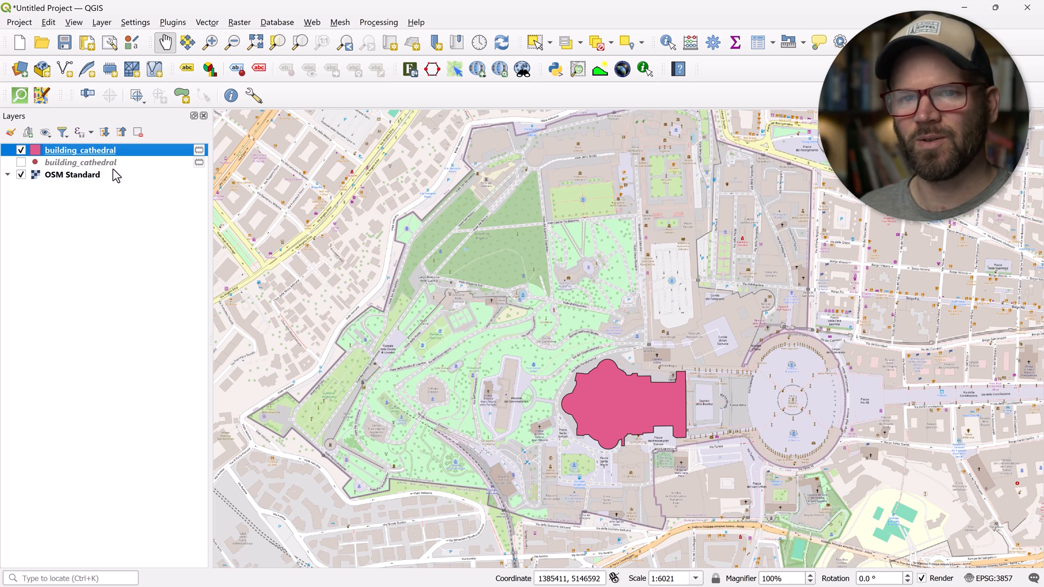
{"action": "right_click", "coordinate": [79, 150]}
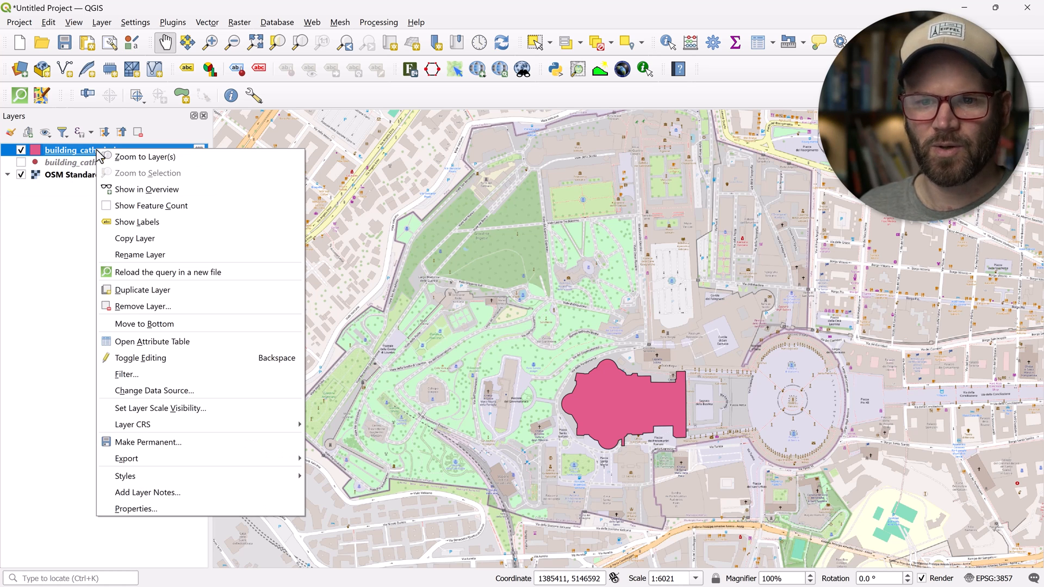
{"action": "mouse_move", "coordinate": [127, 458]}
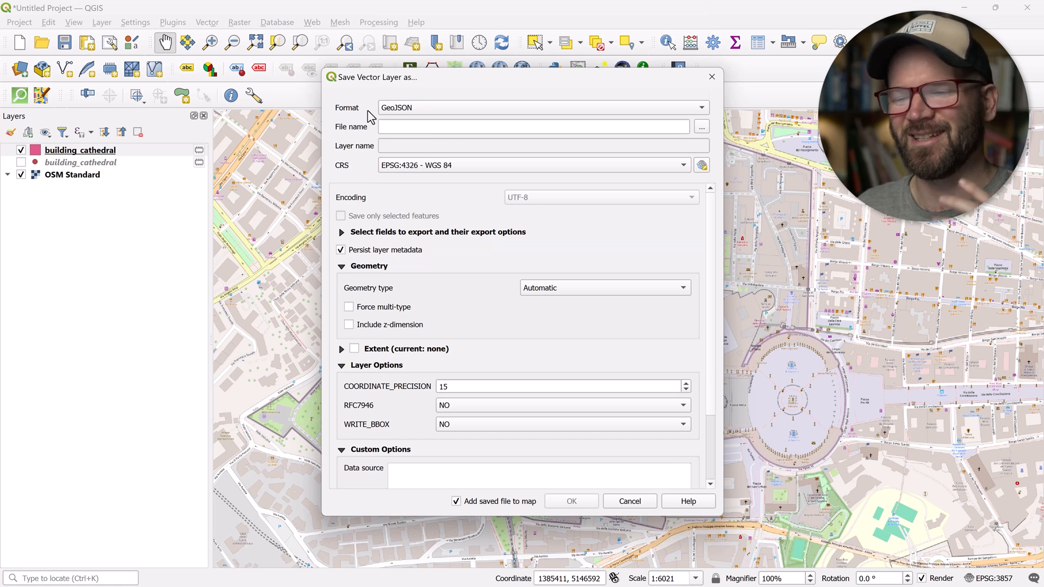
{"action": "mouse_move", "coordinate": [628, 501]}
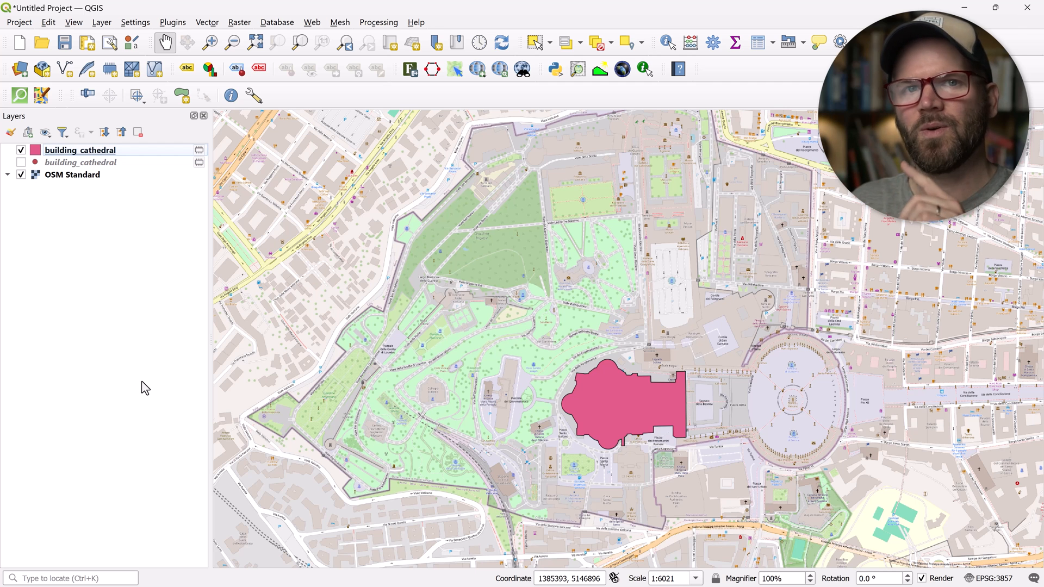
{"action": "mouse_move", "coordinate": [445, 459]}
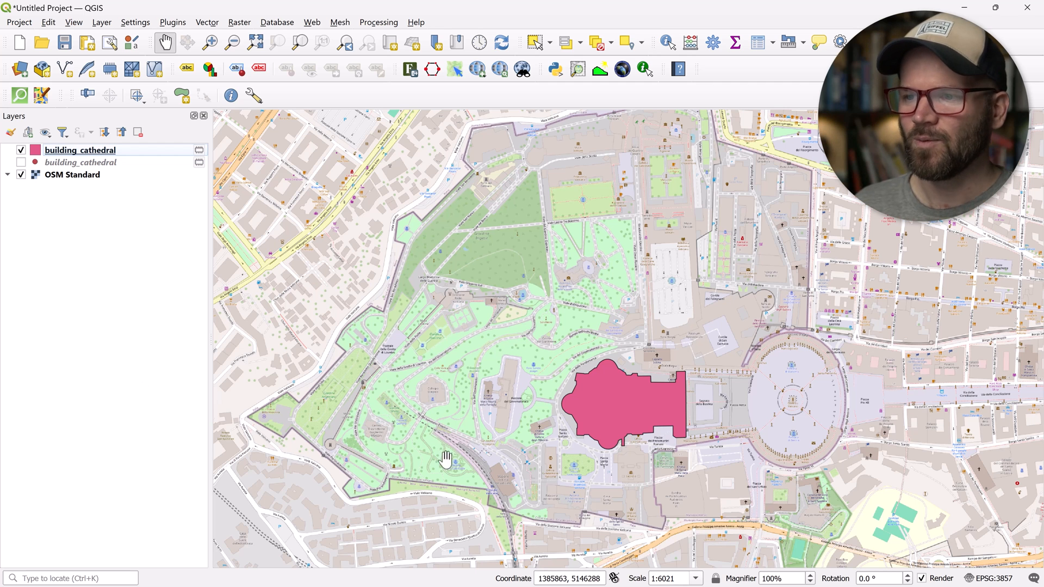
- Pan and zoom out to show the basilica polygon among Rome's streets and the Tiber
{"action": "left_click_drag", "start_coordinate": [445, 459], "coordinate": [567, 336]}
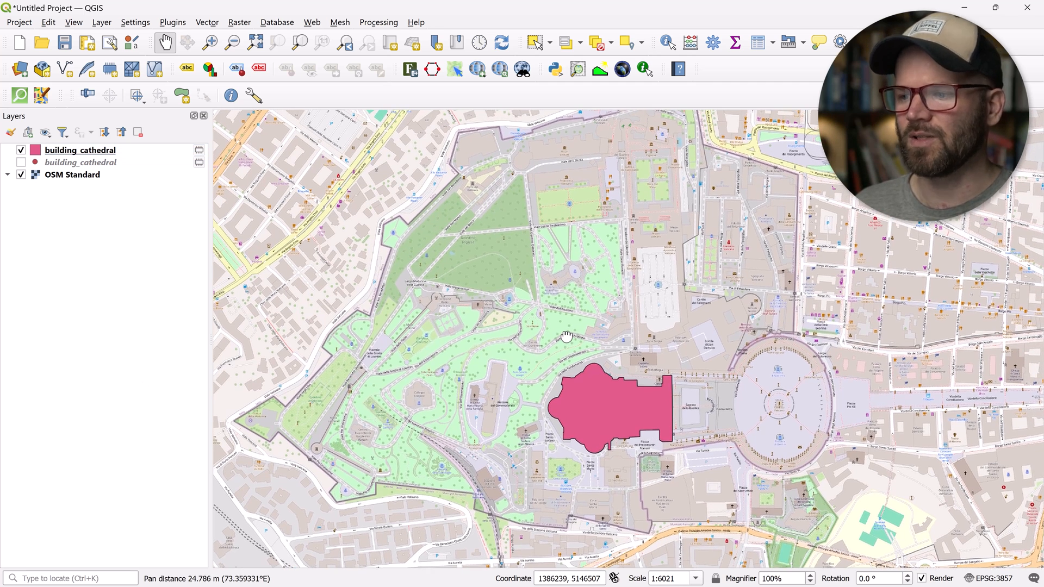
{"action": "scroll", "scroll_direction": "down", "scroll_amount": 3}
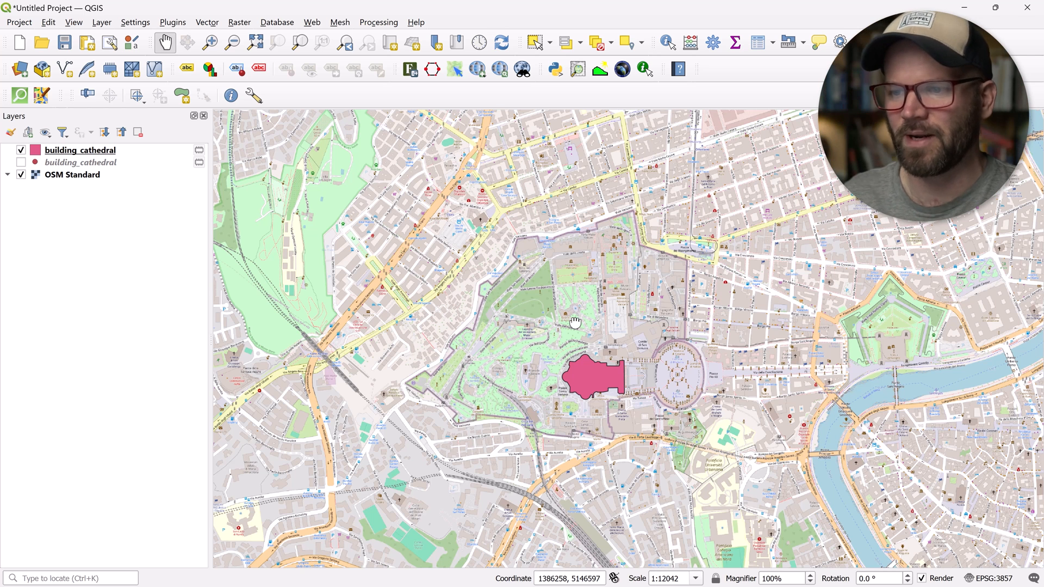
{"action": "left_click_drag", "start_coordinate": [574, 323], "coordinate": [591, 299]}
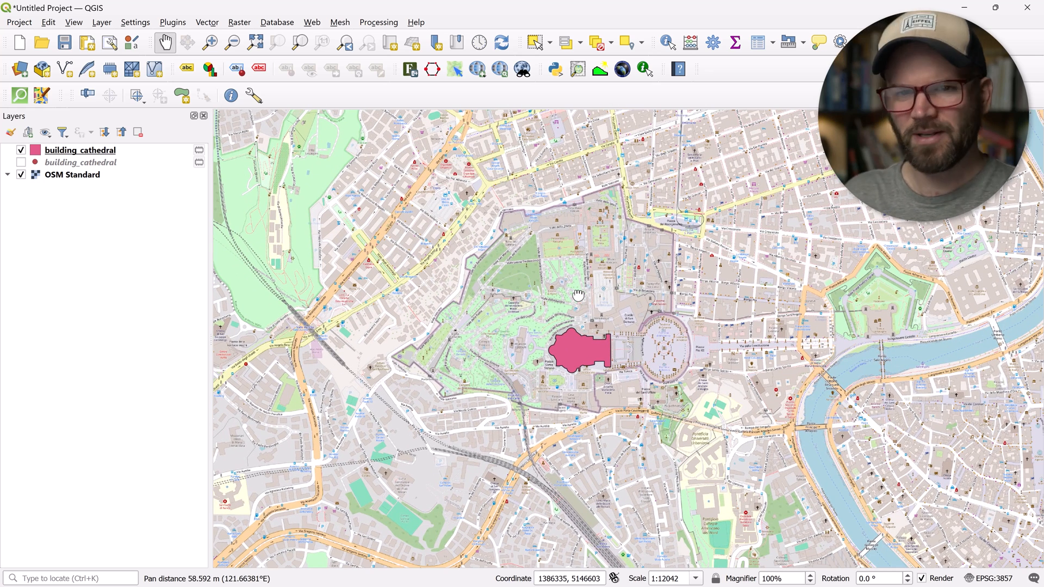
{"action": "mouse_move", "coordinate": [593, 326]}
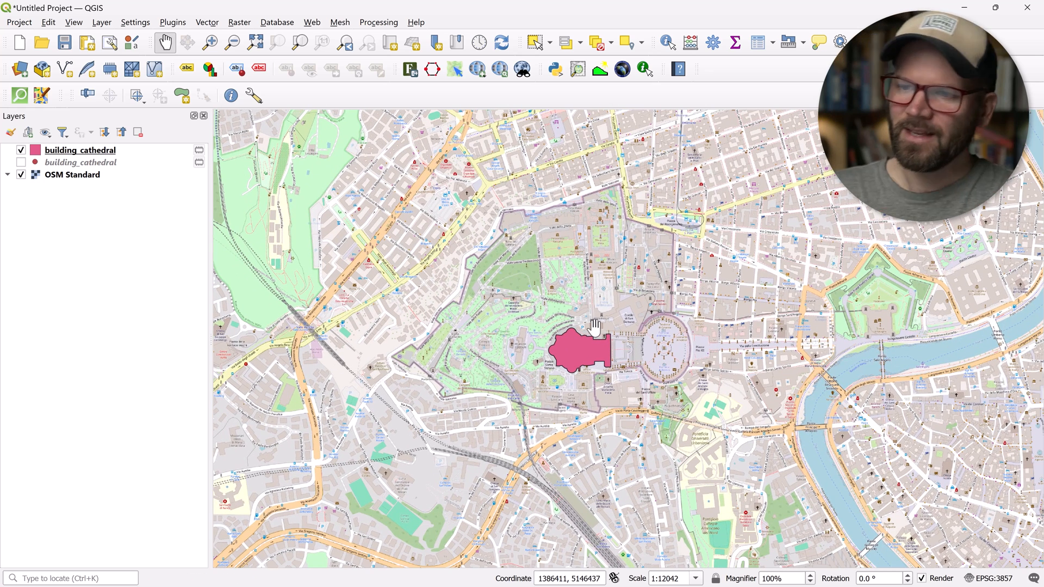